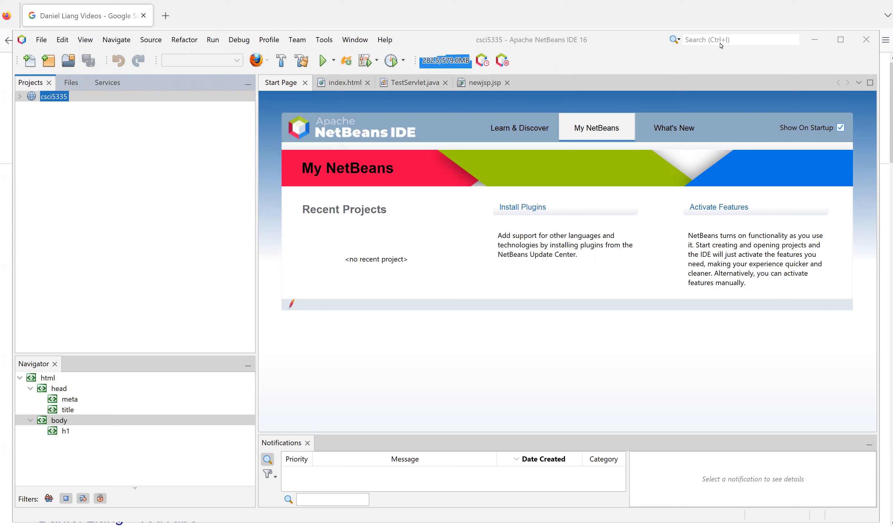
pyautogui.moveTo(607, 92)
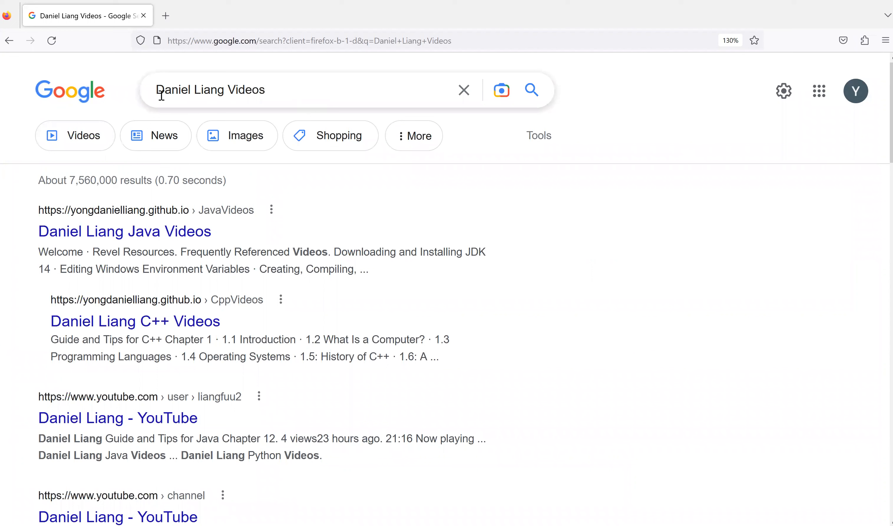
pyautogui.moveTo(256, 103)
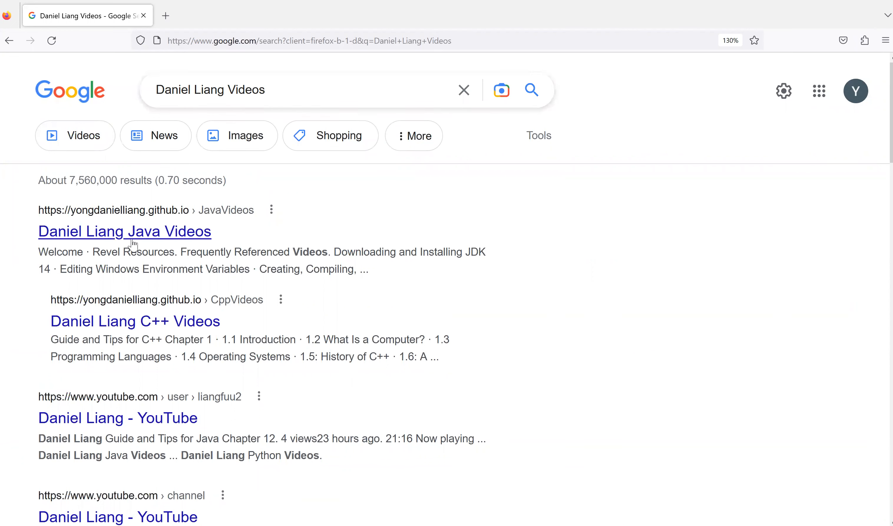
# Open the Daniel Liang Java Videos site from the Google results
pyautogui.click(125, 231)
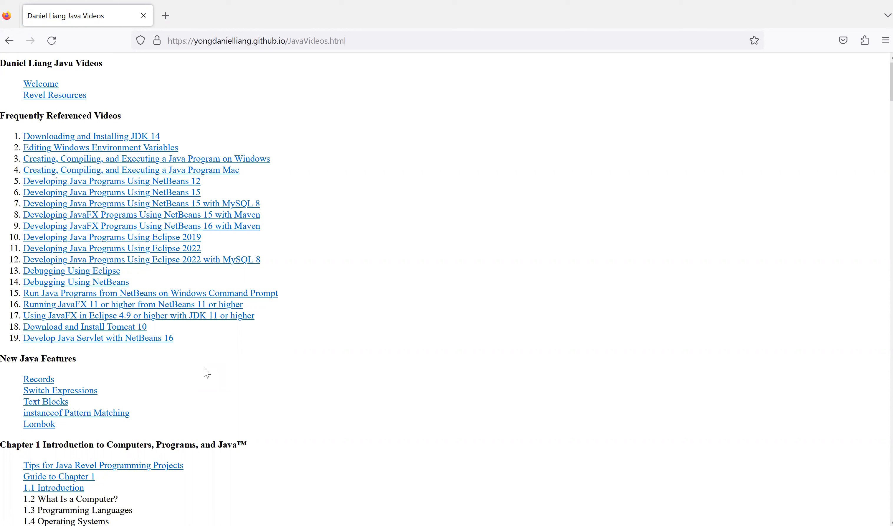
pyautogui.moveTo(70, 340)
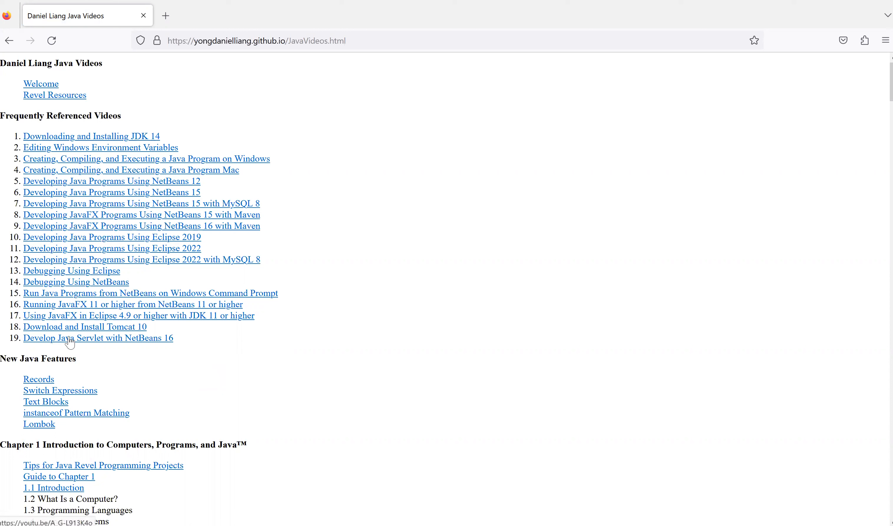
pyautogui.moveTo(151, 343)
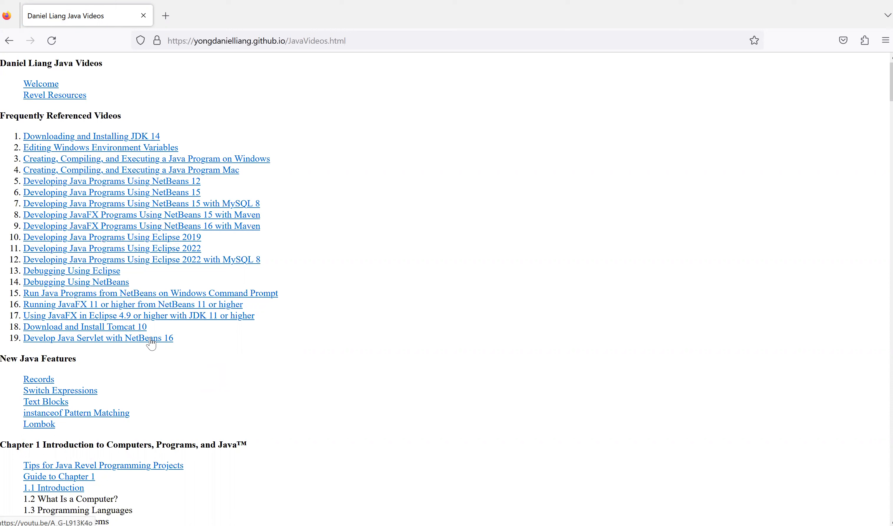
pyautogui.moveTo(84, 326)
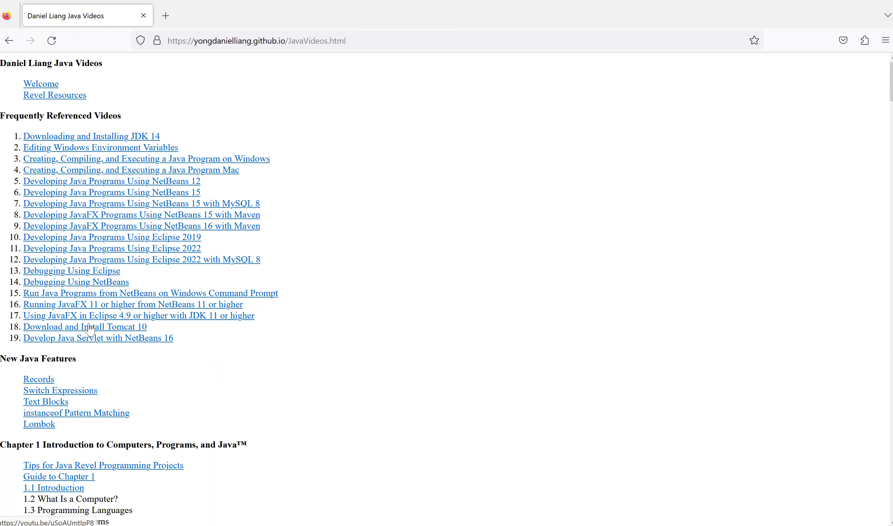
pyautogui.moveTo(110, 332)
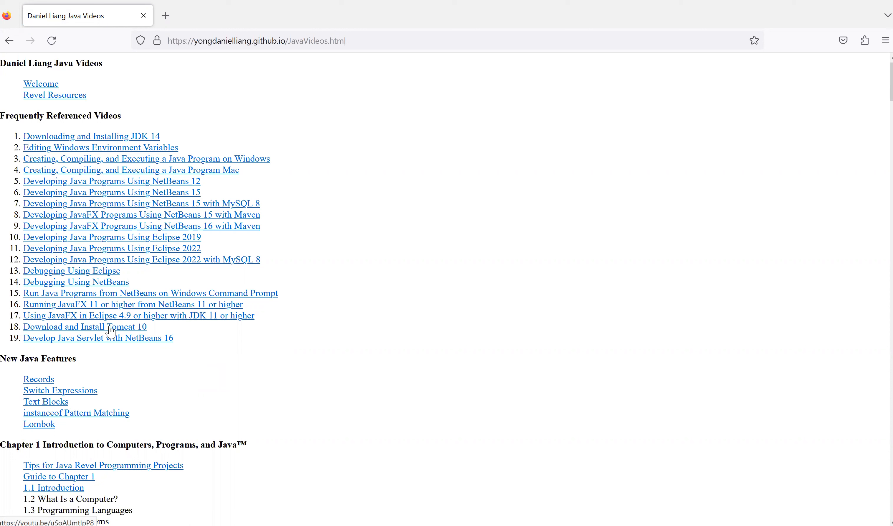
pyautogui.moveTo(113, 334)
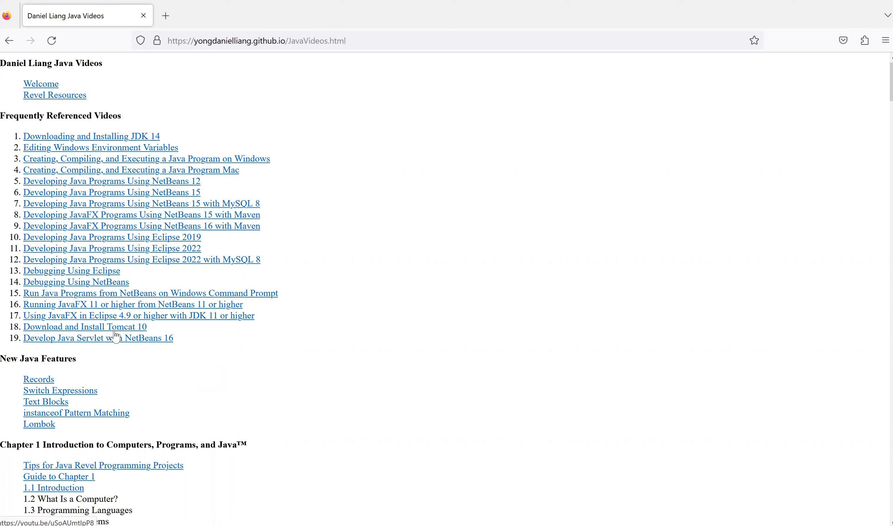
pyautogui.moveTo(132, 365)
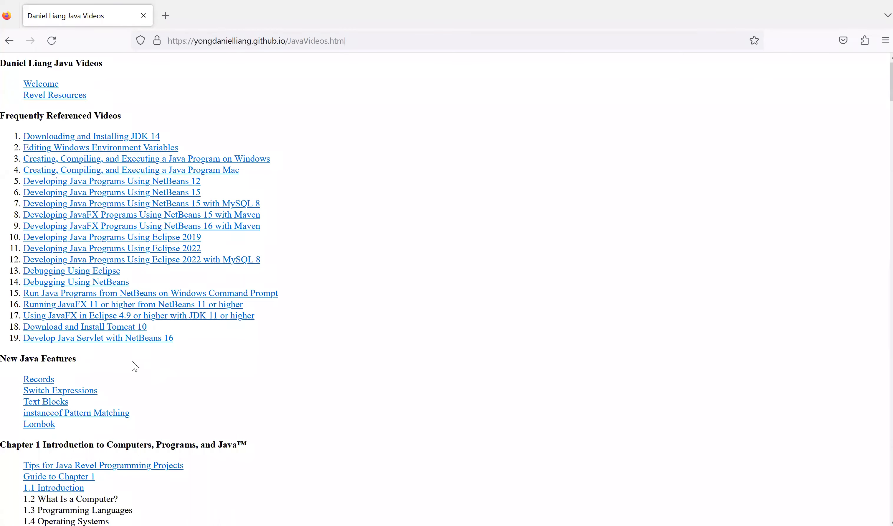
pyautogui.moveTo(54, 331)
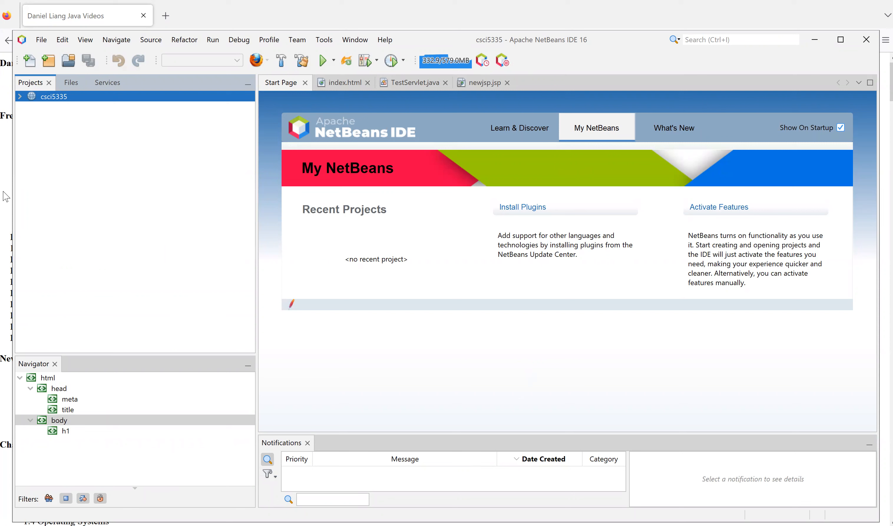
pyautogui.moveTo(523, 41)
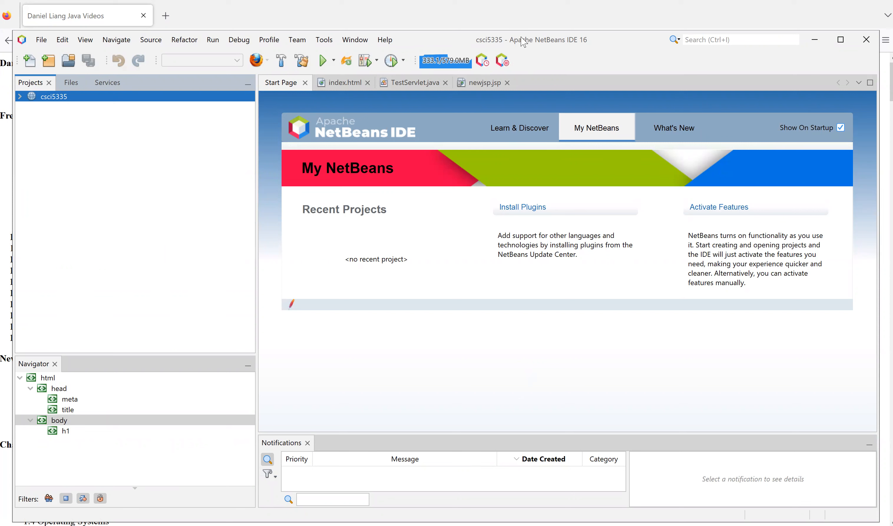
pyautogui.moveTo(111, 121)
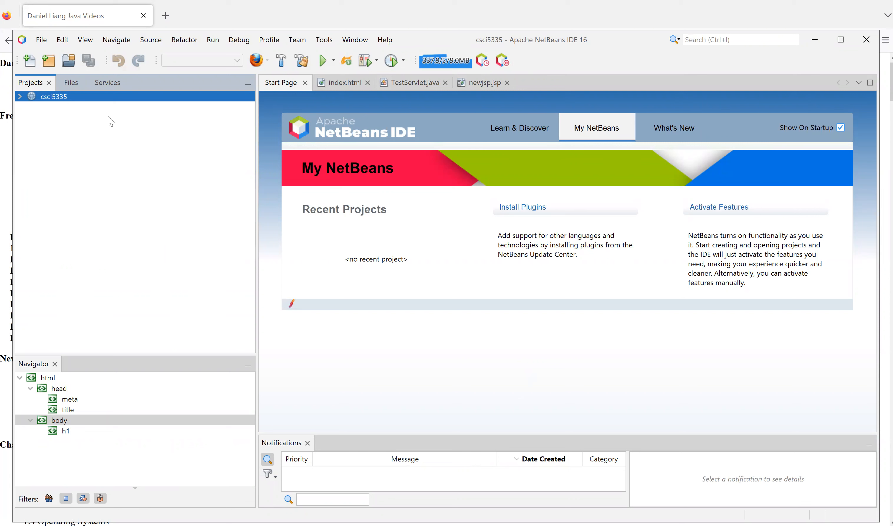
pyautogui.moveTo(127, 225)
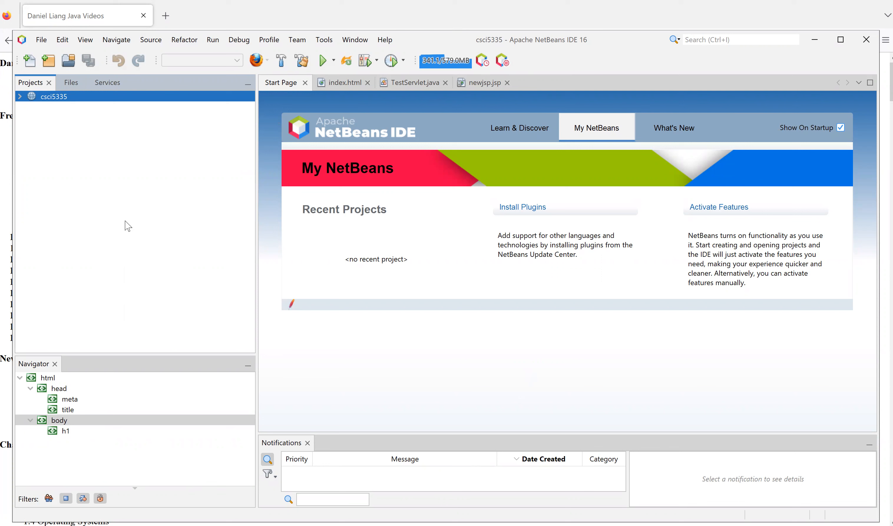
pyautogui.moveTo(128, 119)
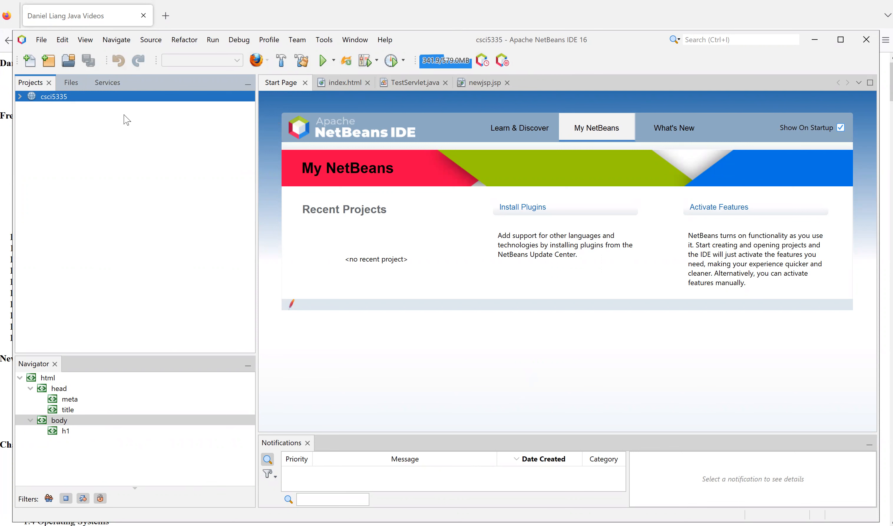
pyautogui.moveTo(41, 40)
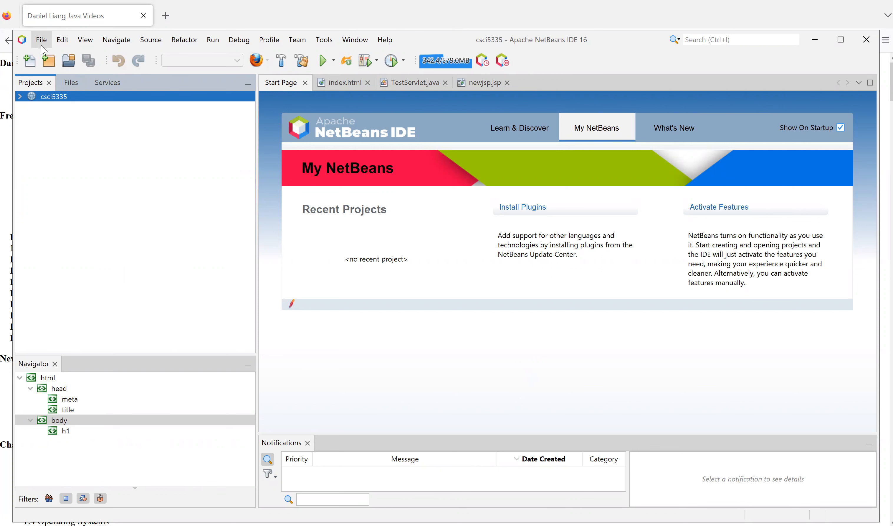
# Show NetBeans' File menu with its project and file commands
pyautogui.click(41, 40)
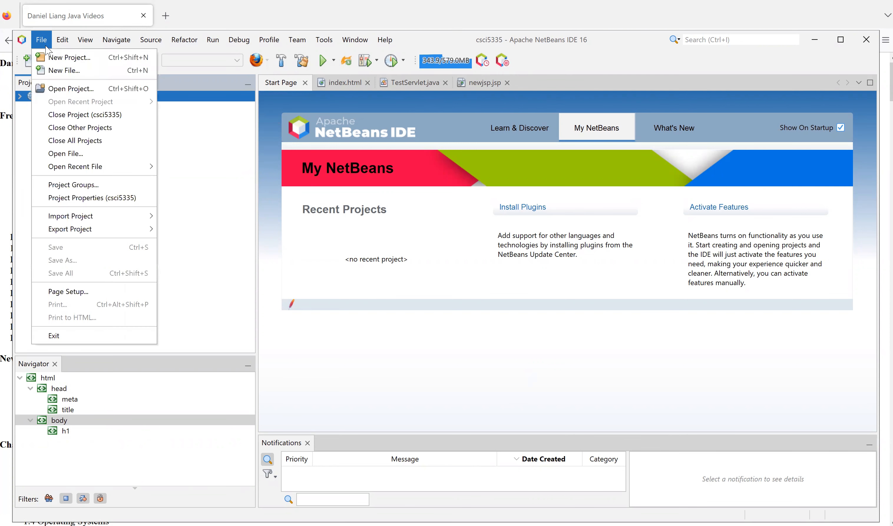
pyautogui.moveTo(69, 57)
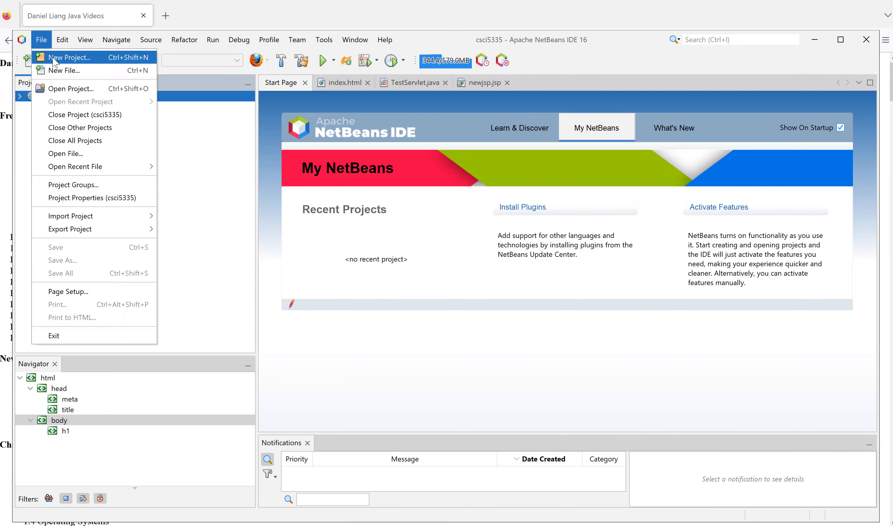
pyautogui.moveTo(41, 40)
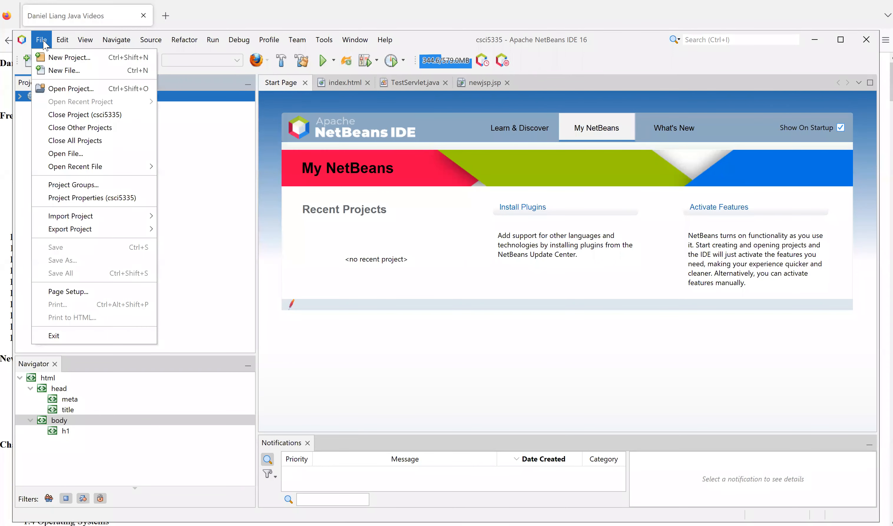
pyautogui.moveTo(71, 57)
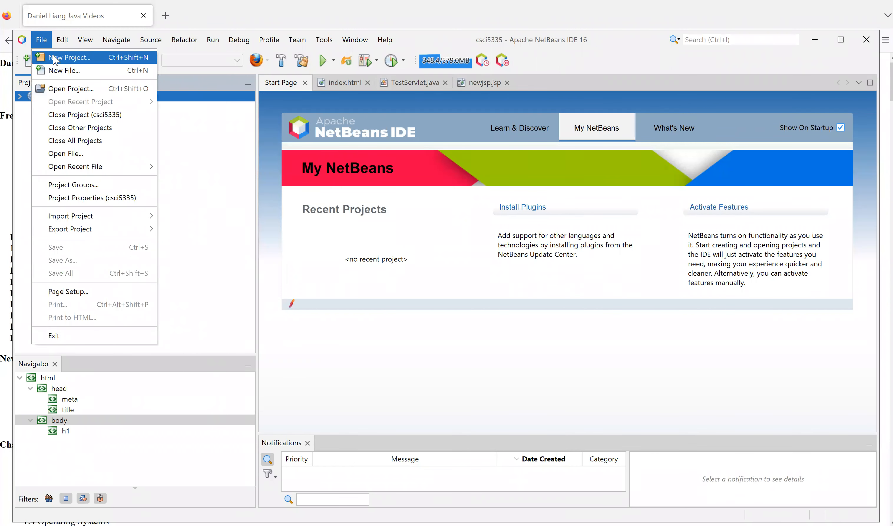
# Start a new Java Web > Web Application project and reach the Name and Location step
pyautogui.click(71, 57)
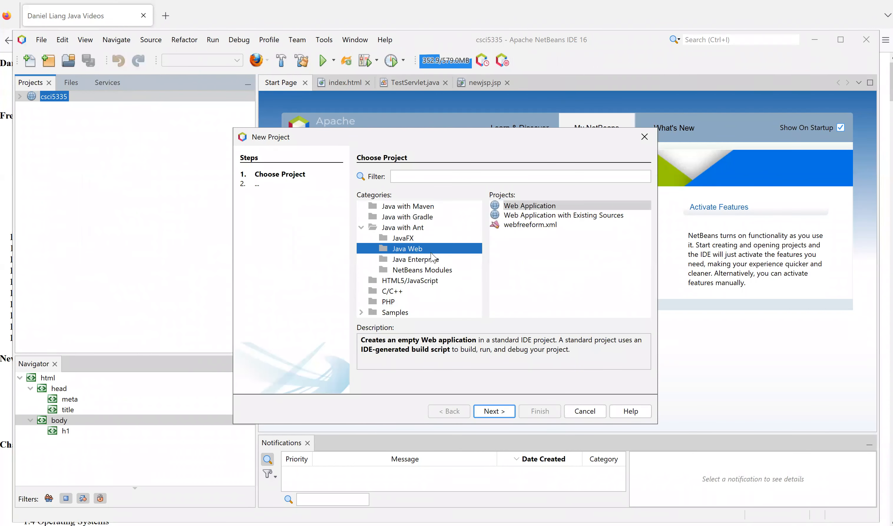
pyautogui.moveTo(406, 253)
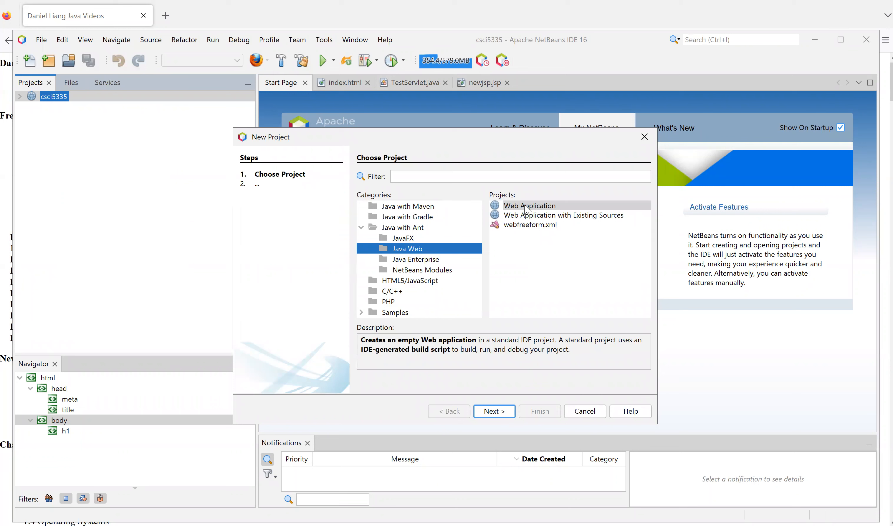
pyautogui.click(528, 205)
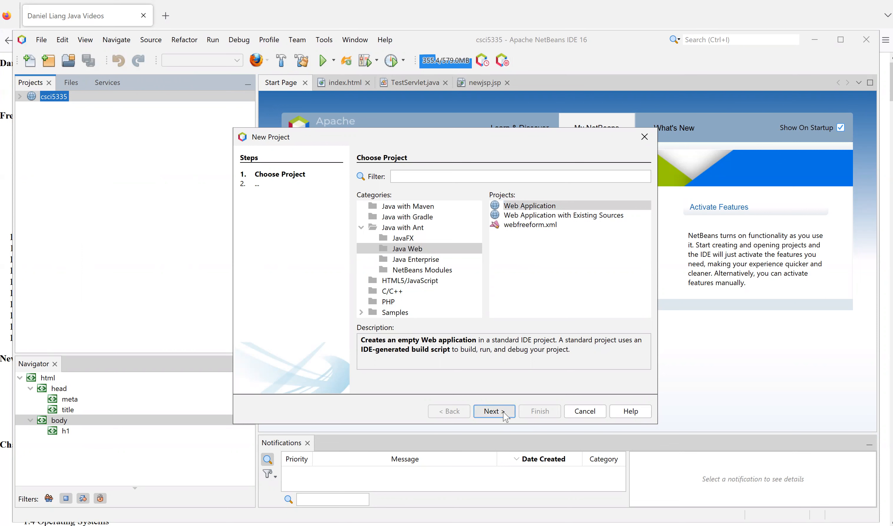
pyautogui.click(493, 411)
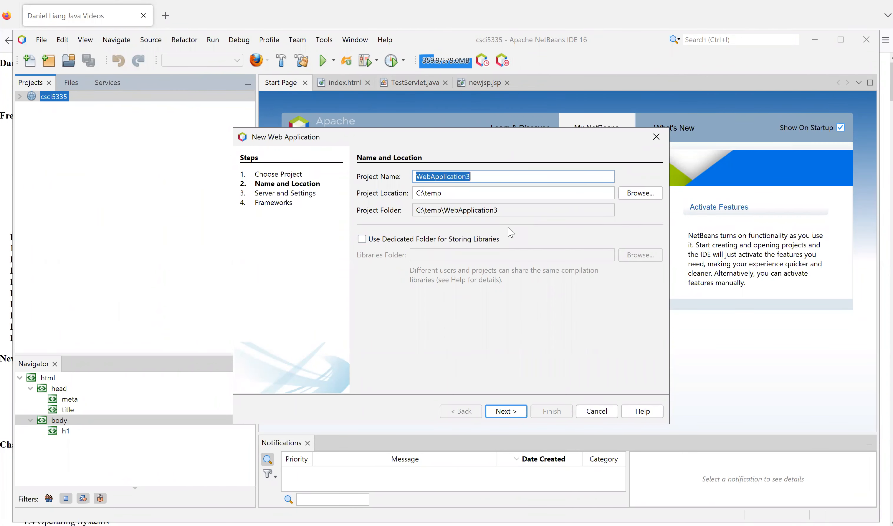
# Name the project jspdemo, giving the folder C:\temp\jspdemo
pyautogui.write('js')
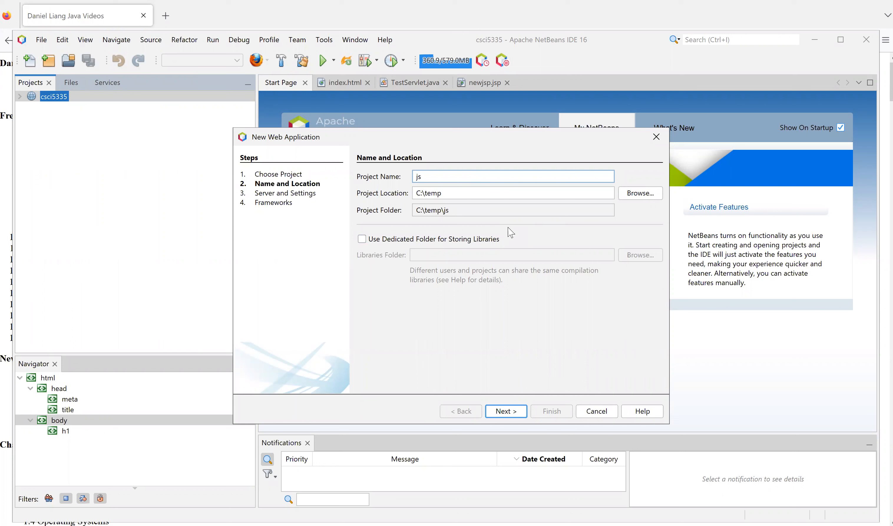
pyautogui.write('p')
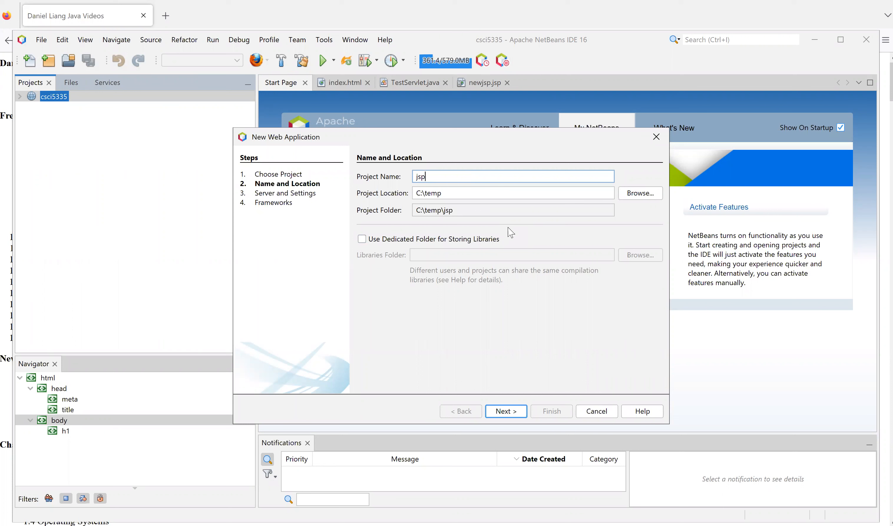
pyautogui.write('demo')
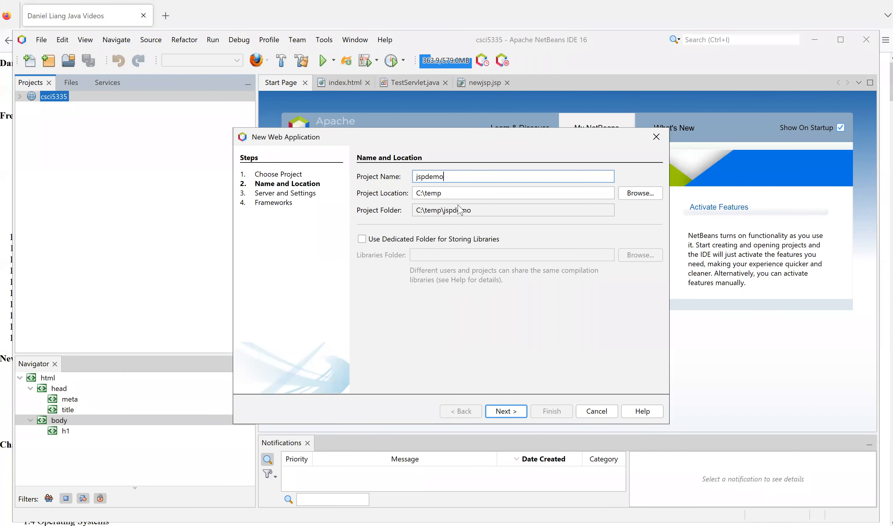
pyautogui.moveTo(344, 195)
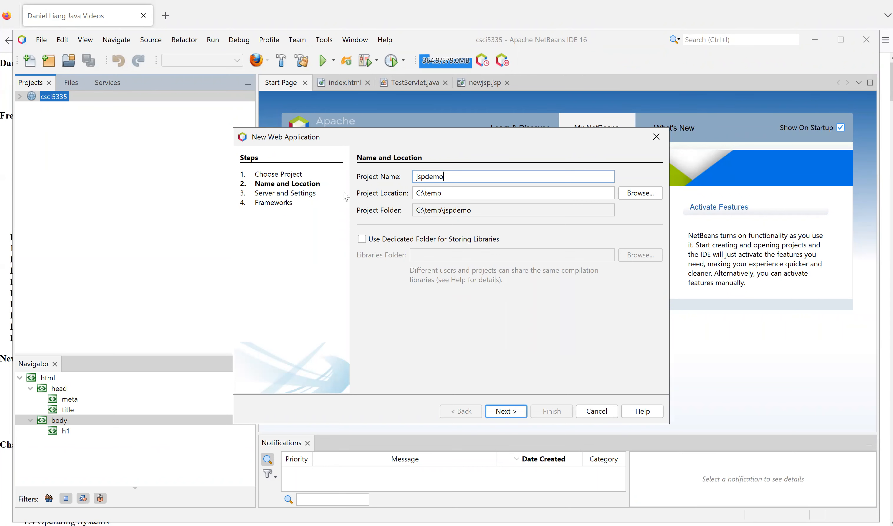
pyautogui.moveTo(507, 411)
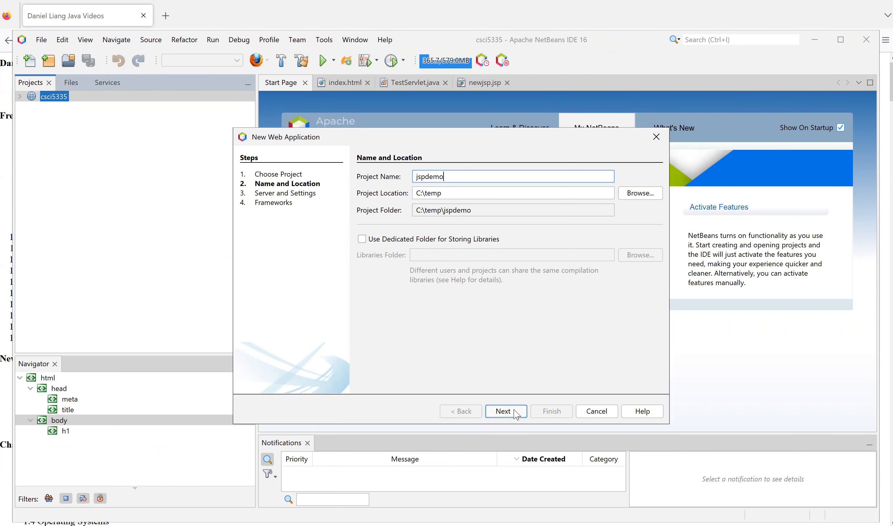
# Keep Apache Tomcat or TomEE with Java EE 7 Web and continue to the Frameworks step
pyautogui.click(506, 411)
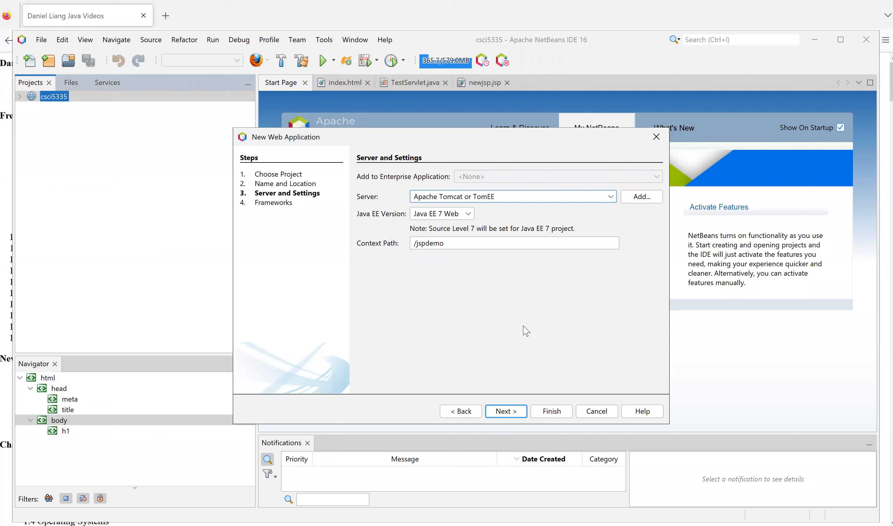
pyautogui.moveTo(560, 202)
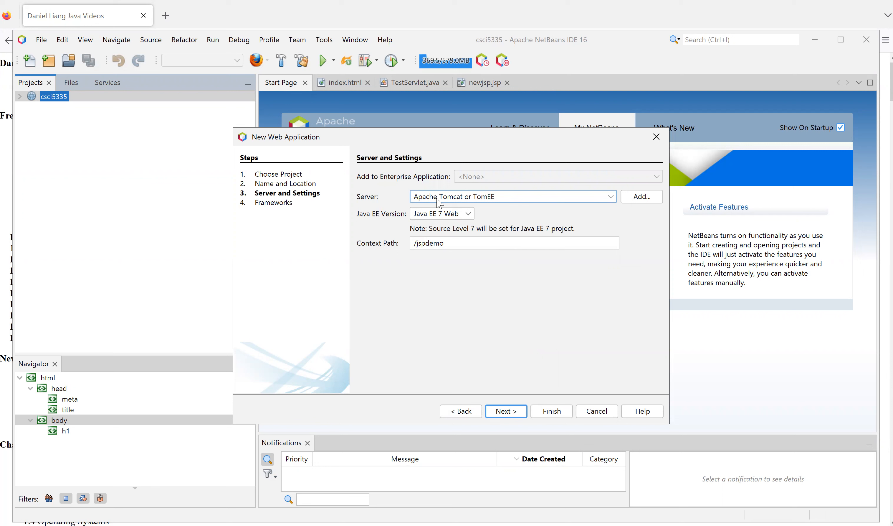
pyautogui.moveTo(607, 197)
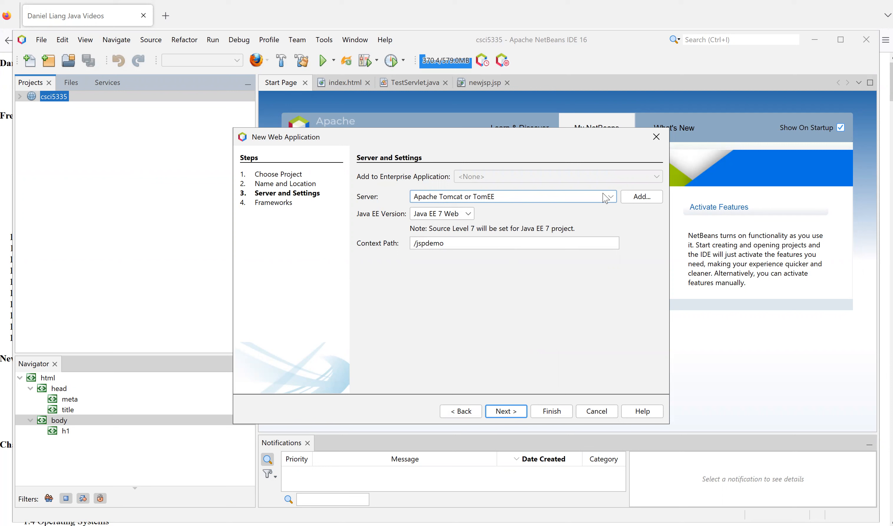
pyautogui.moveTo(579, 205)
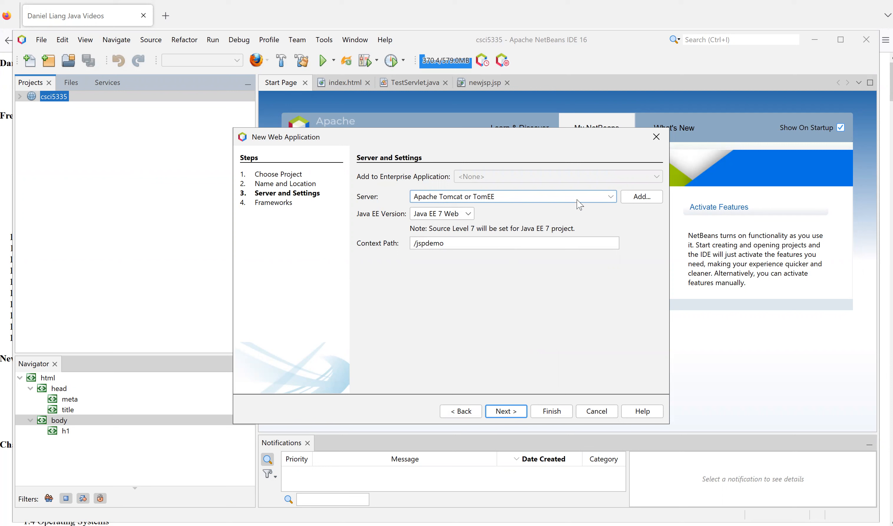
pyautogui.moveTo(612, 202)
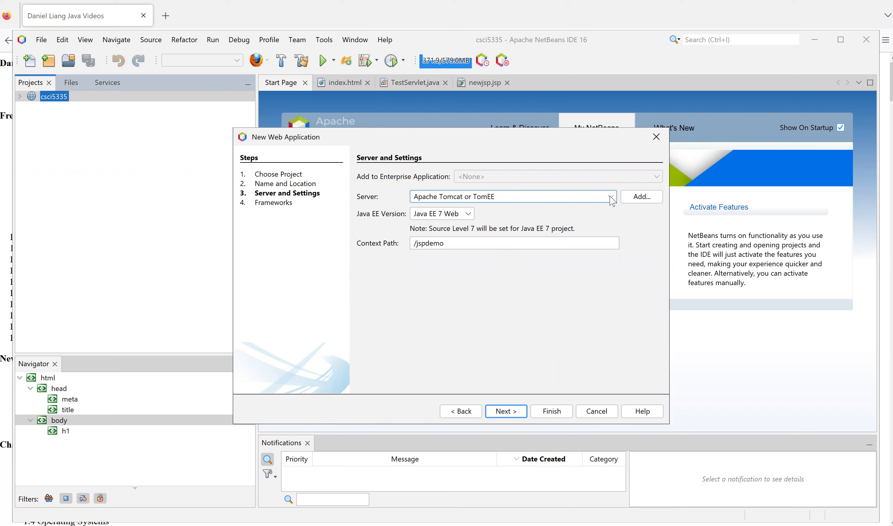
pyautogui.moveTo(429, 207)
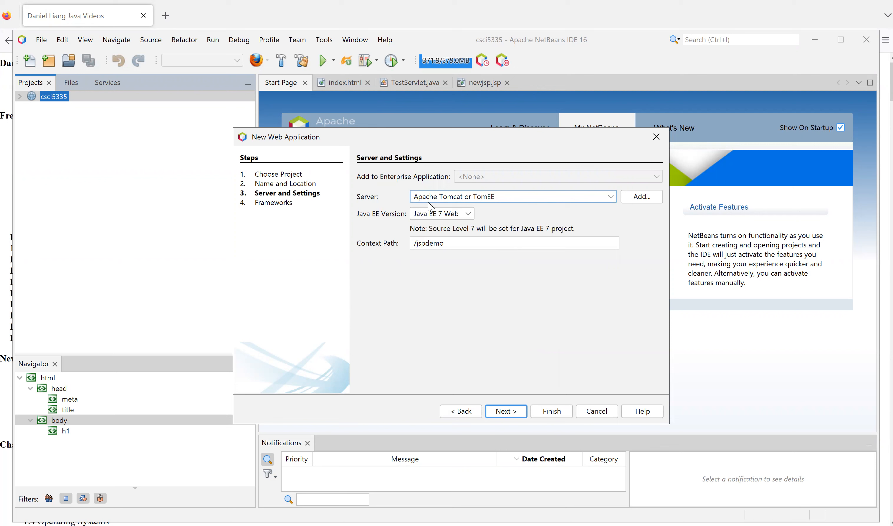
pyautogui.moveTo(472, 201)
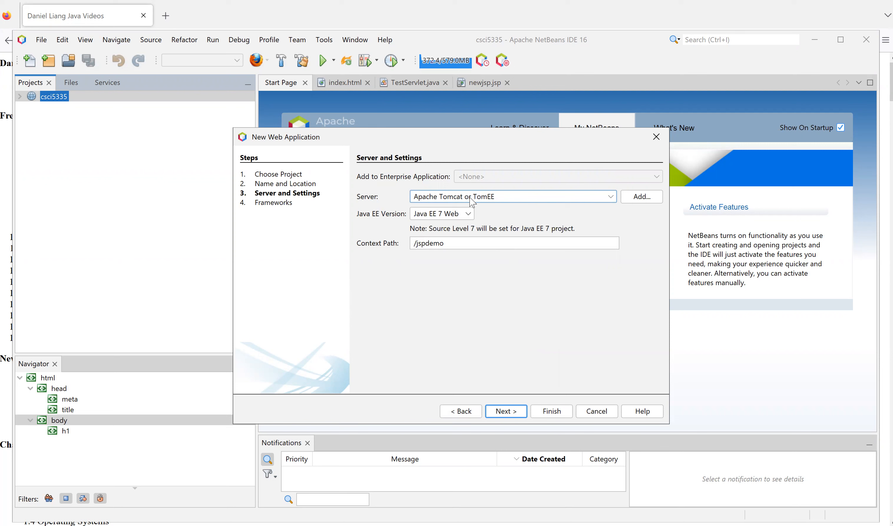
pyautogui.moveTo(399, 228)
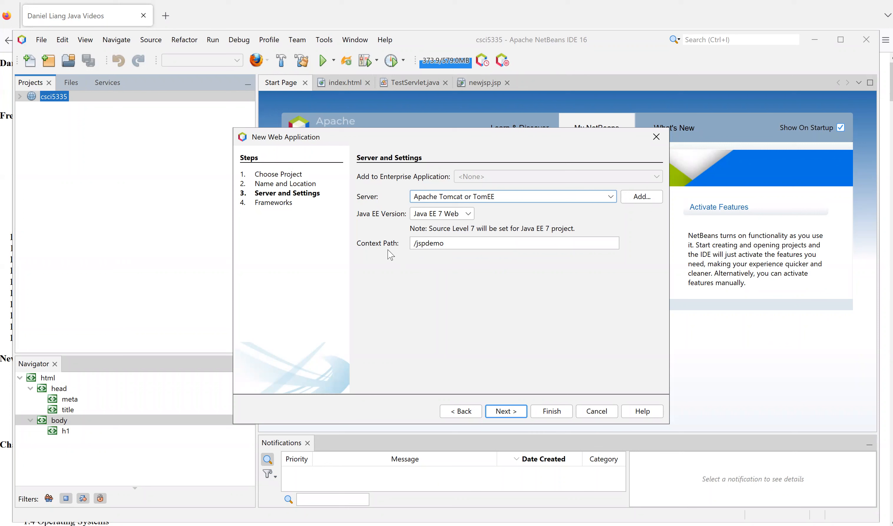
pyautogui.moveTo(515, 424)
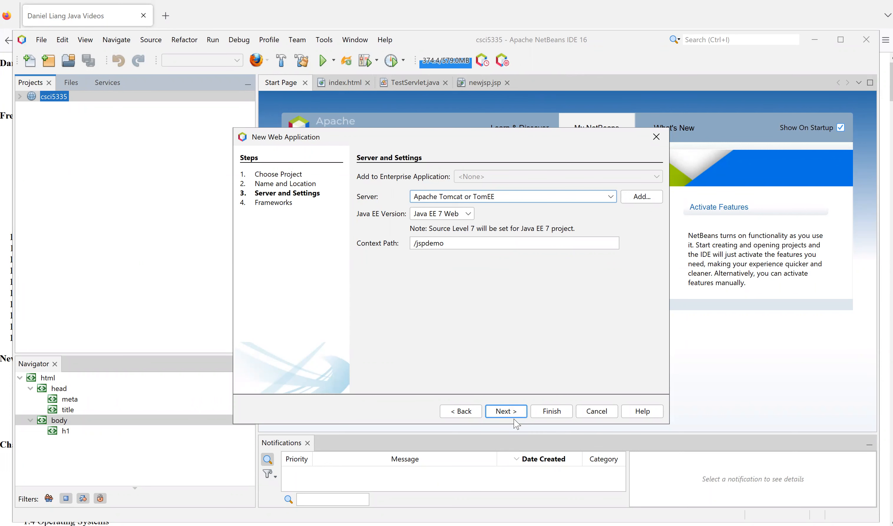
pyautogui.click(505, 411)
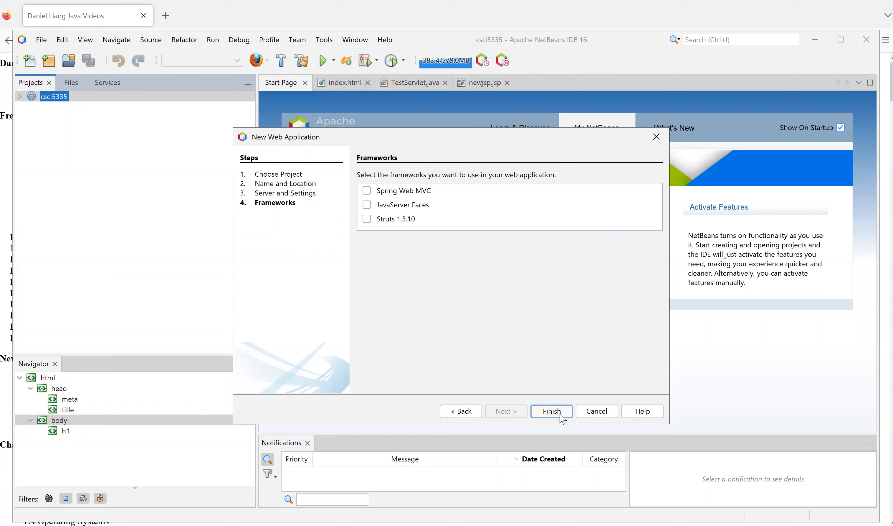
# Finish creating jspdemo with no frameworks, leaving its index.html open
pyautogui.click(550, 410)
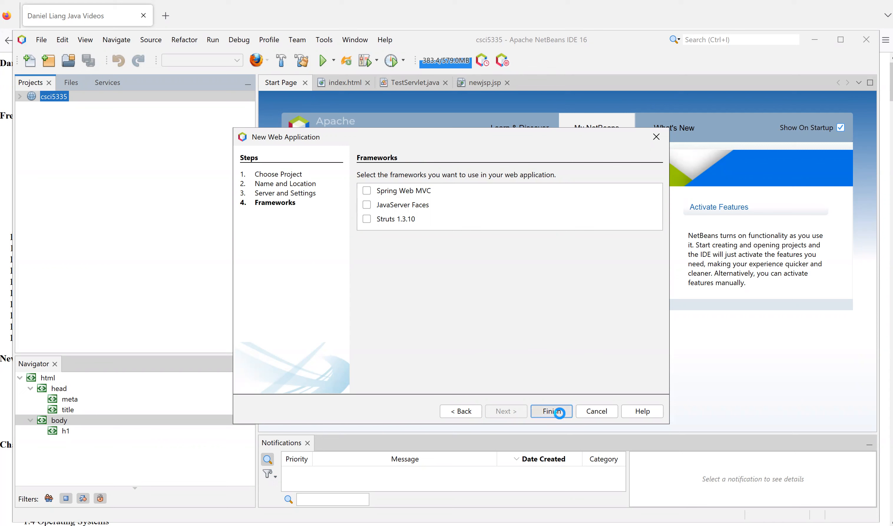
pyautogui.click(551, 411)
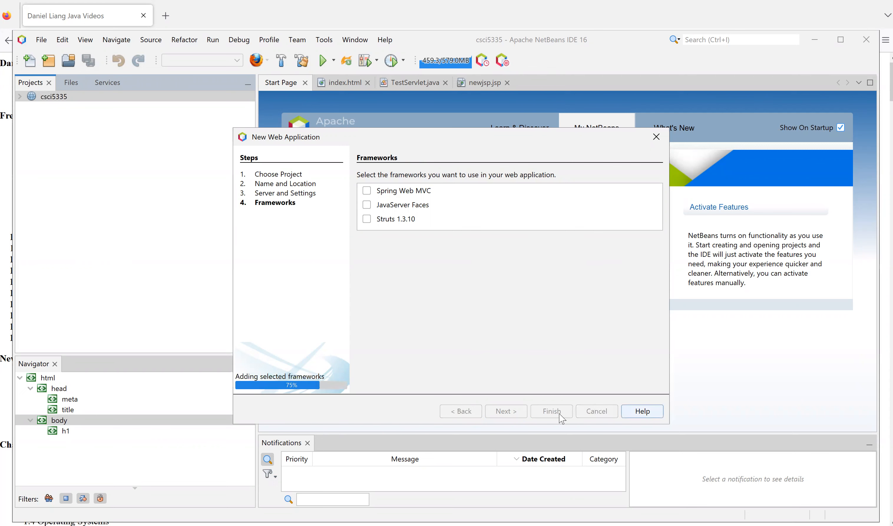
pyautogui.click(550, 410)
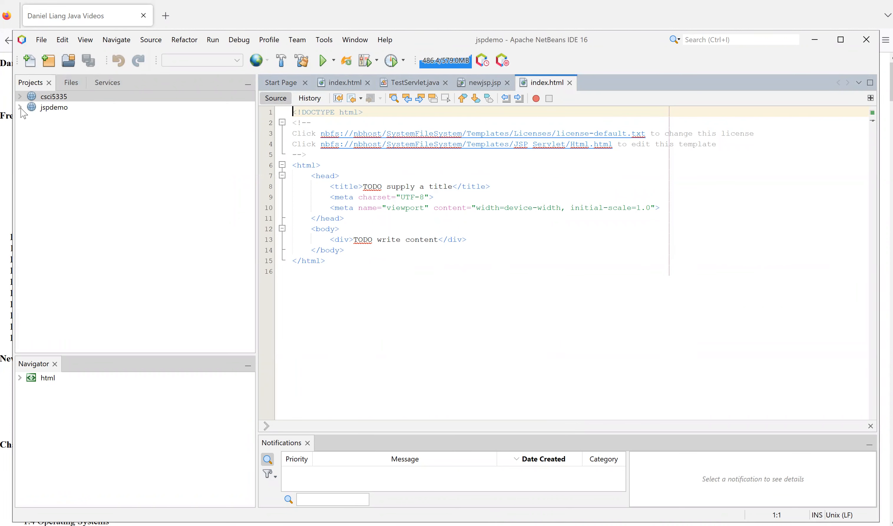
# Expand jspdemo and its Web Pages folder showing META-INF, WEB-INF and index.html
pyautogui.click(19, 107)
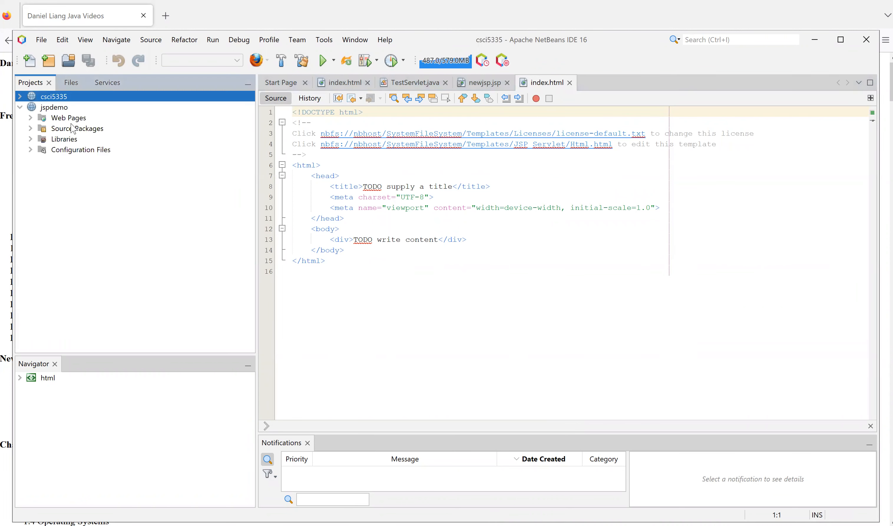
pyautogui.click(54, 108)
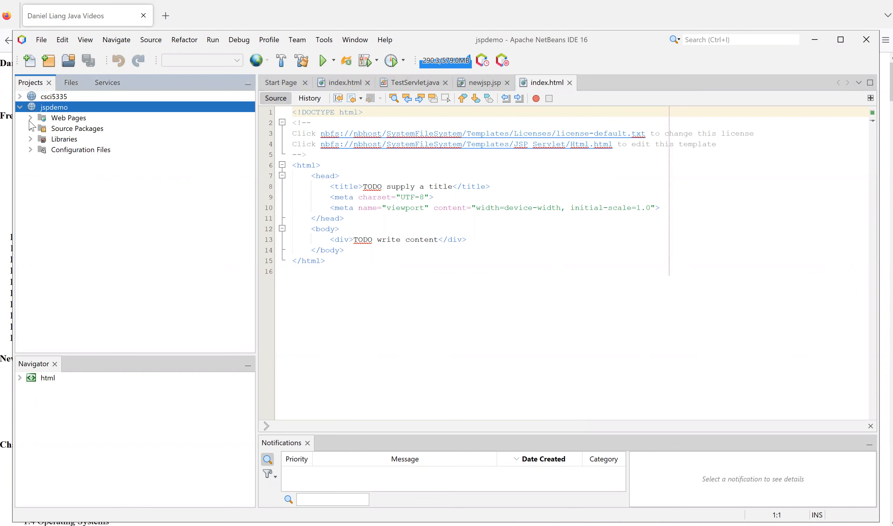
pyautogui.click(31, 117)
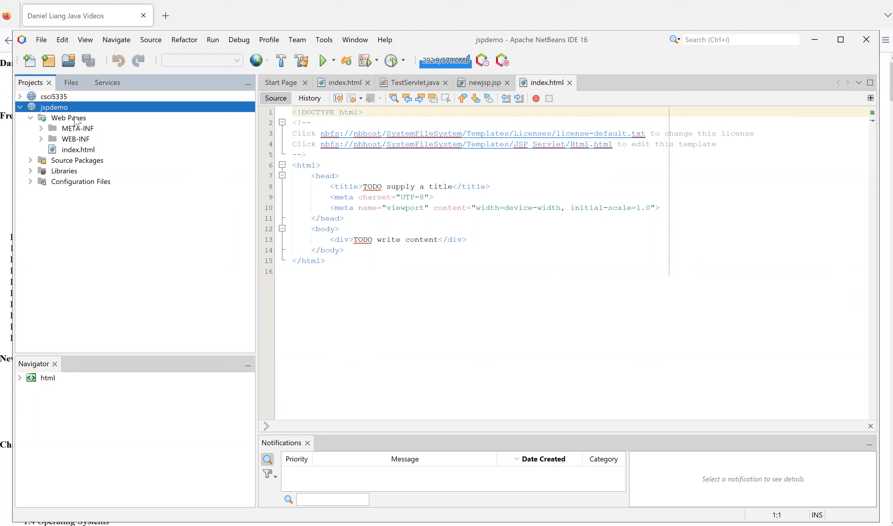
pyautogui.moveTo(54, 107)
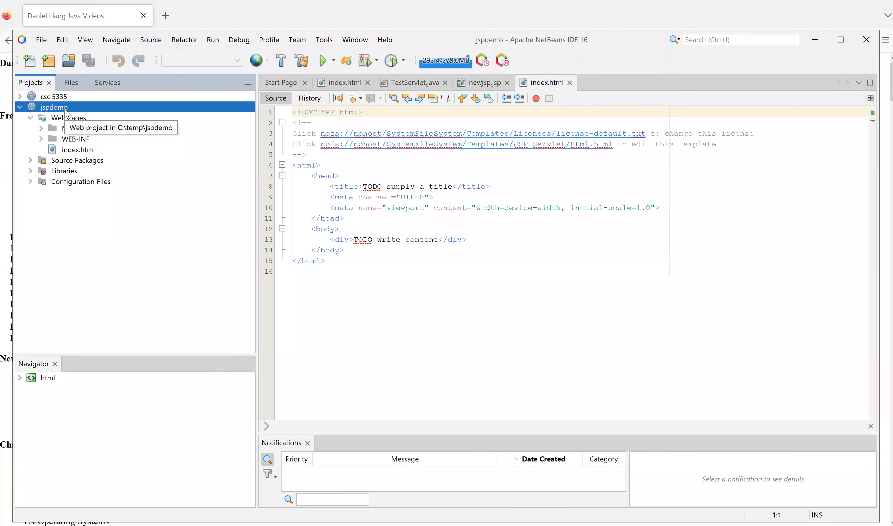
pyautogui.rightClick(55, 107)
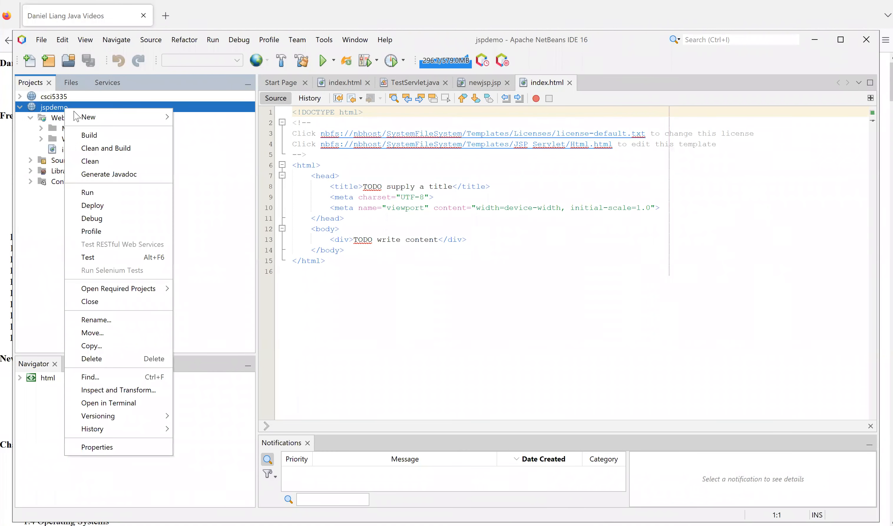
pyautogui.moveTo(89, 135)
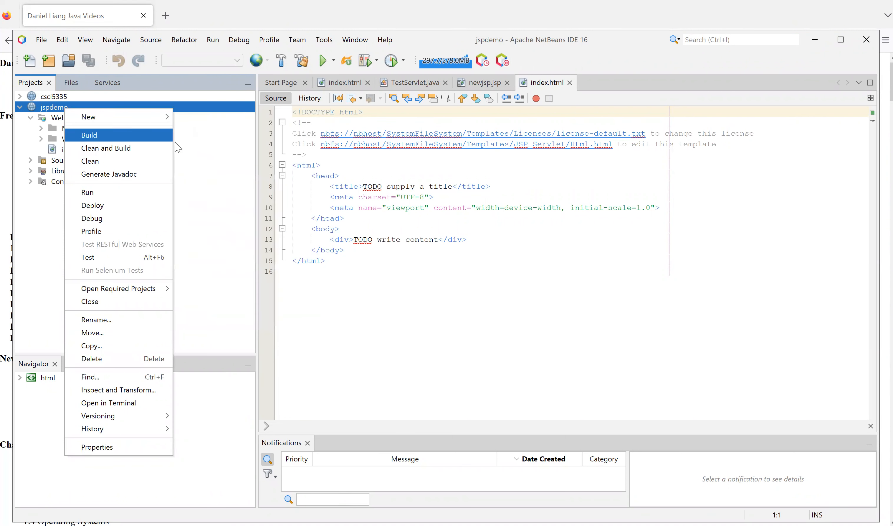
pyautogui.moveTo(89, 116)
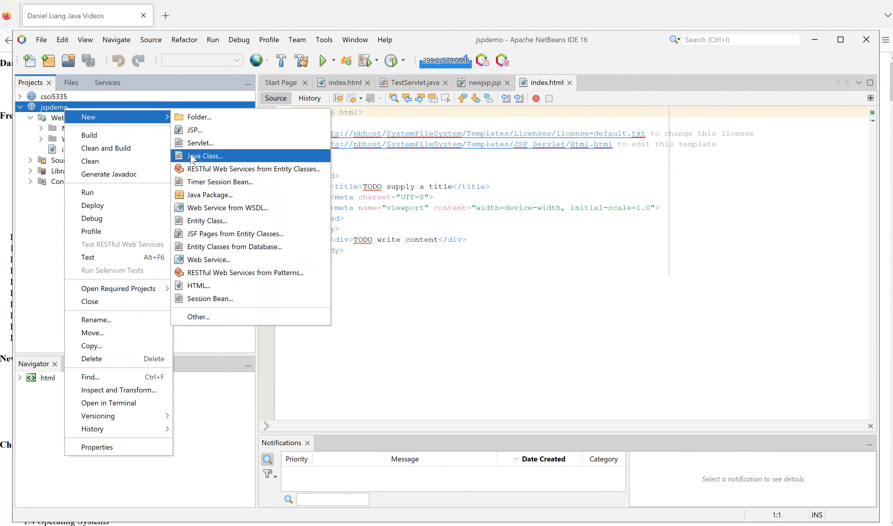
pyautogui.moveTo(194, 129)
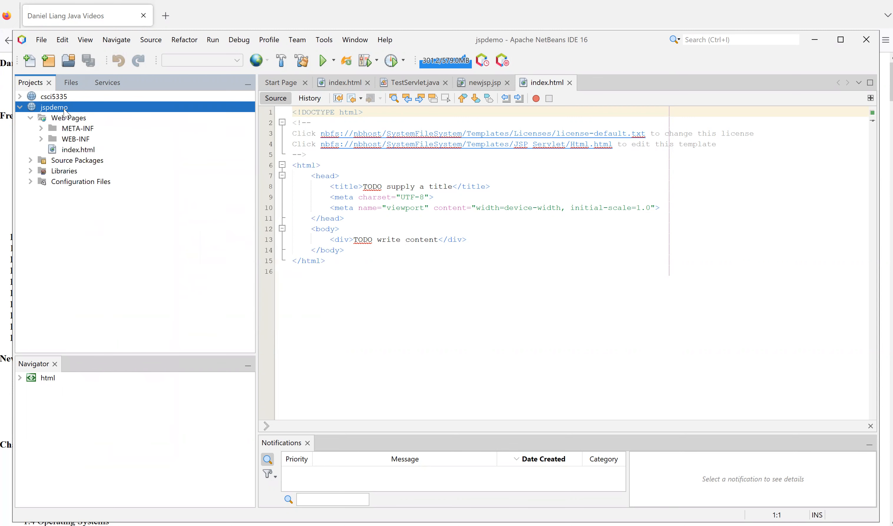
pyautogui.click(68, 118)
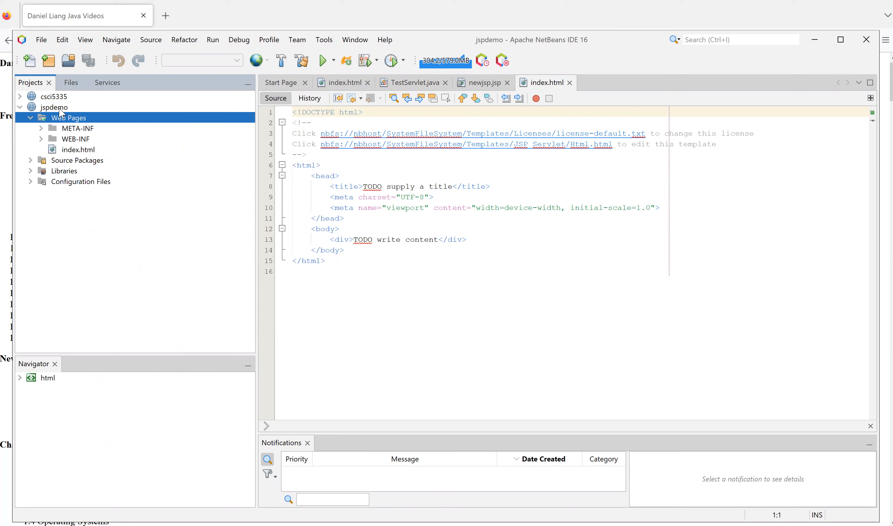
pyautogui.rightClick(54, 107)
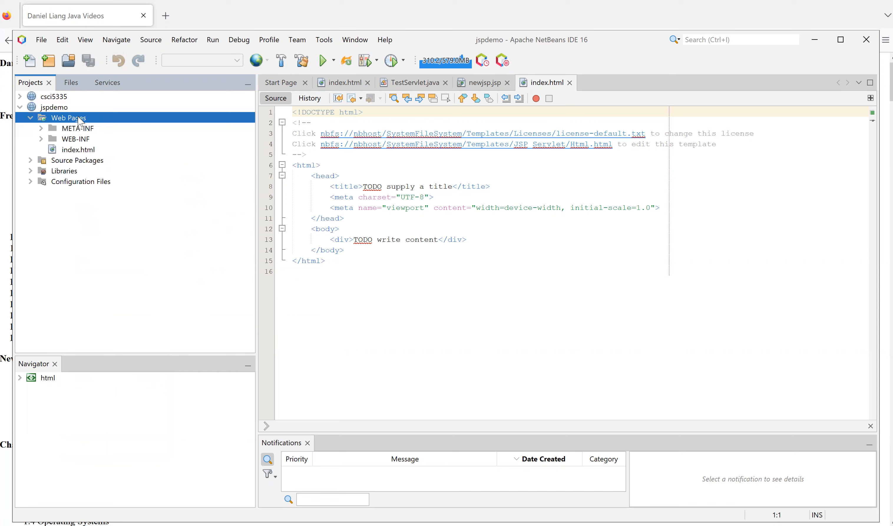
# Create a new JSP page named TestJSP under jspdemo's Web Pages
pyautogui.rightClick(68, 117)
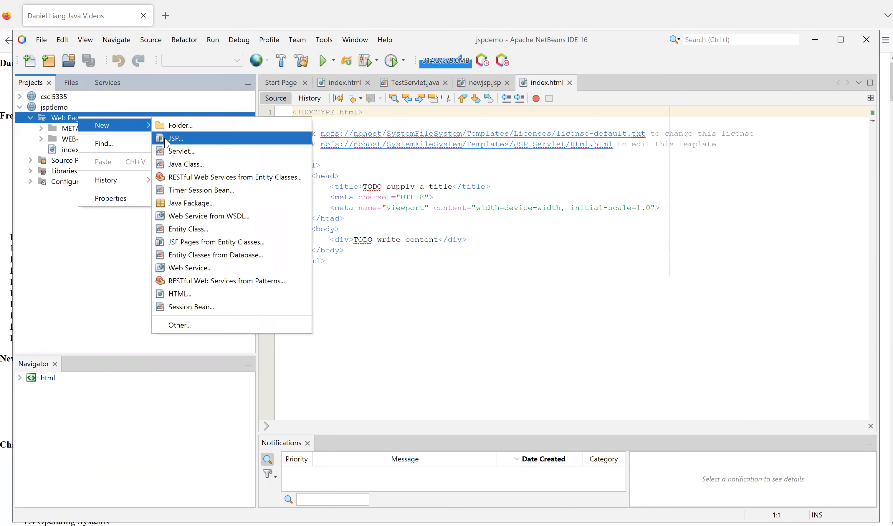
pyautogui.click(175, 137)
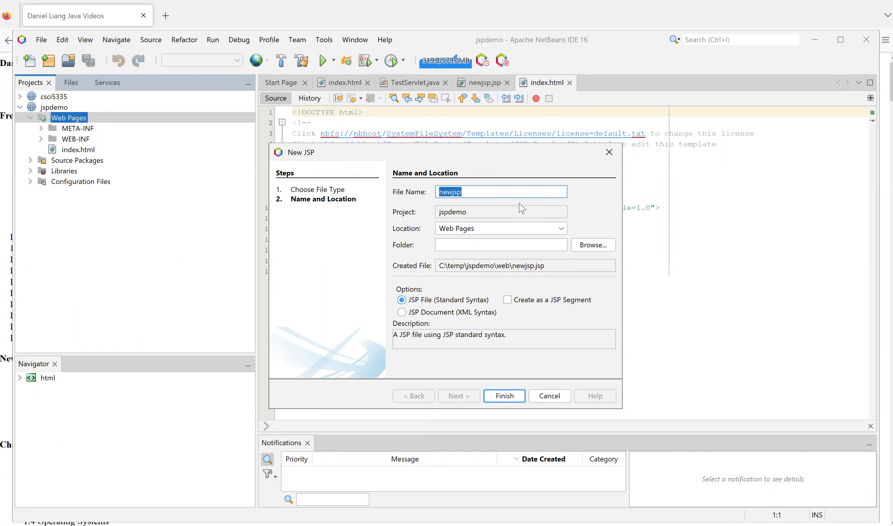
pyautogui.write('TestJ')
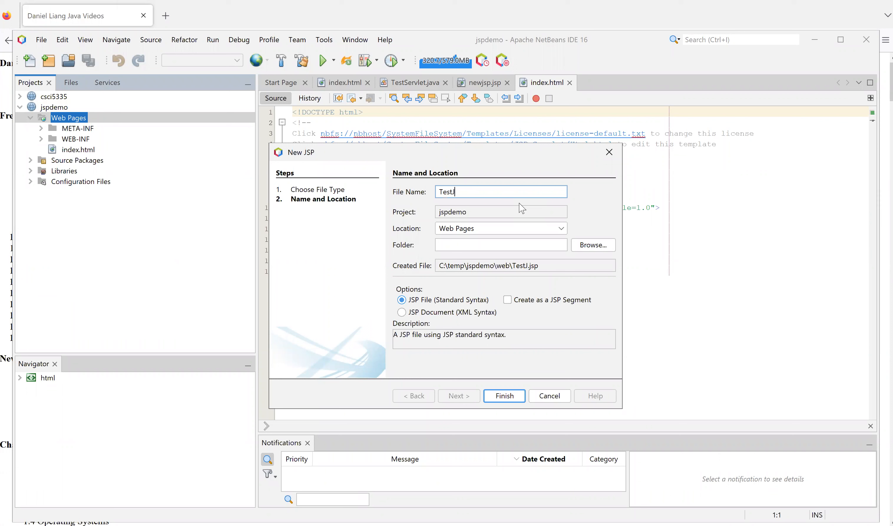
pyautogui.write('SP')
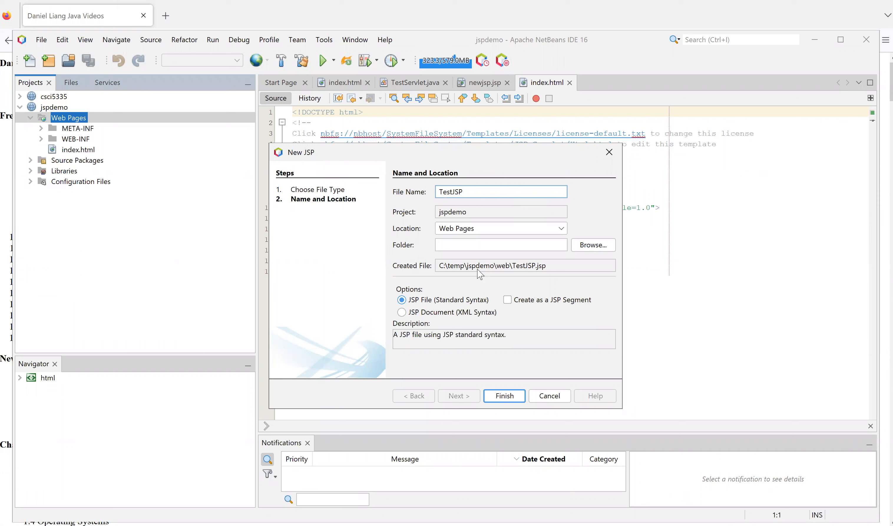
pyautogui.moveTo(424, 305)
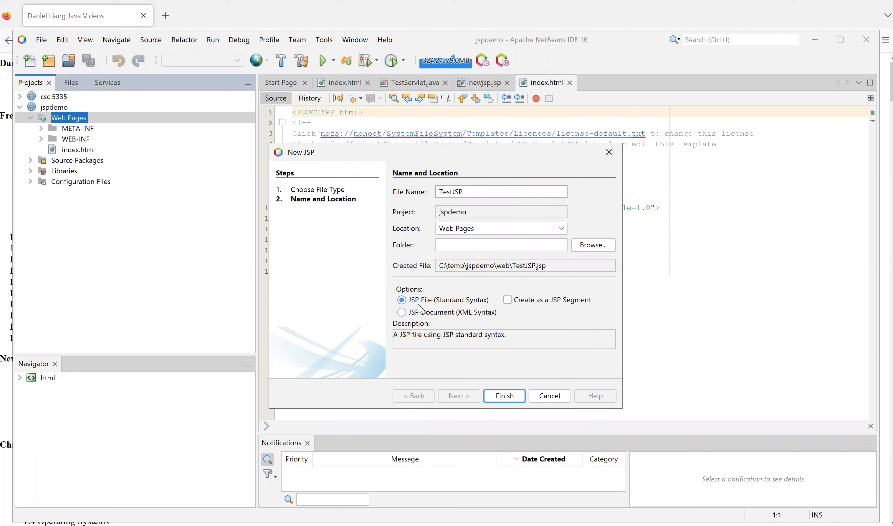
pyautogui.moveTo(476, 388)
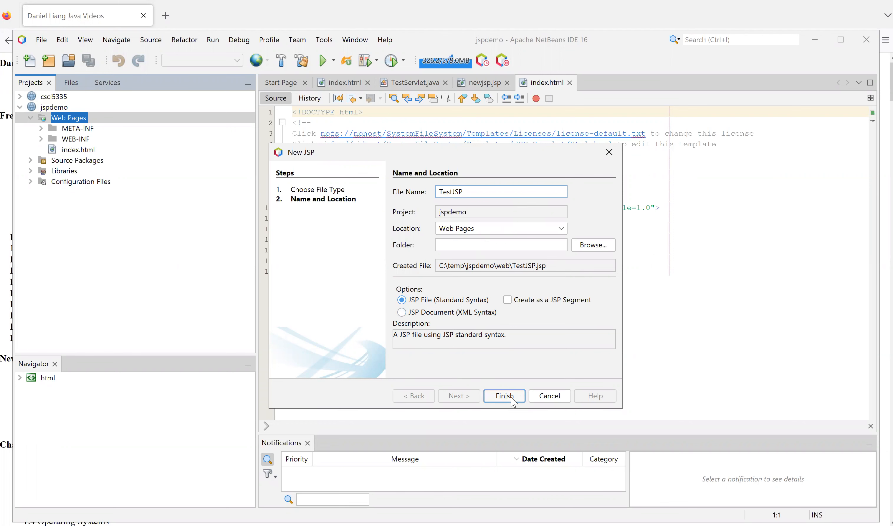
pyautogui.click(503, 396)
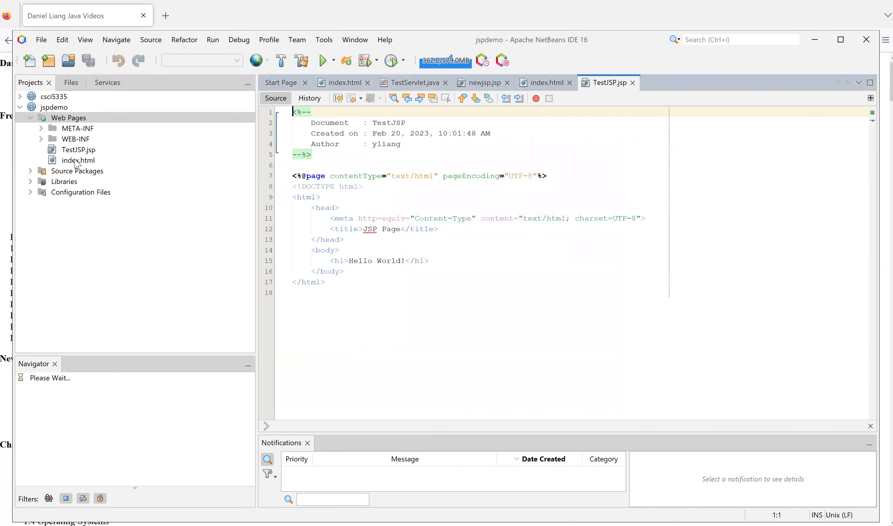
# Add the line 'Current time is <%= new java.util.Date() %>.' after the Hello World! heading
pyautogui.click(78, 149)
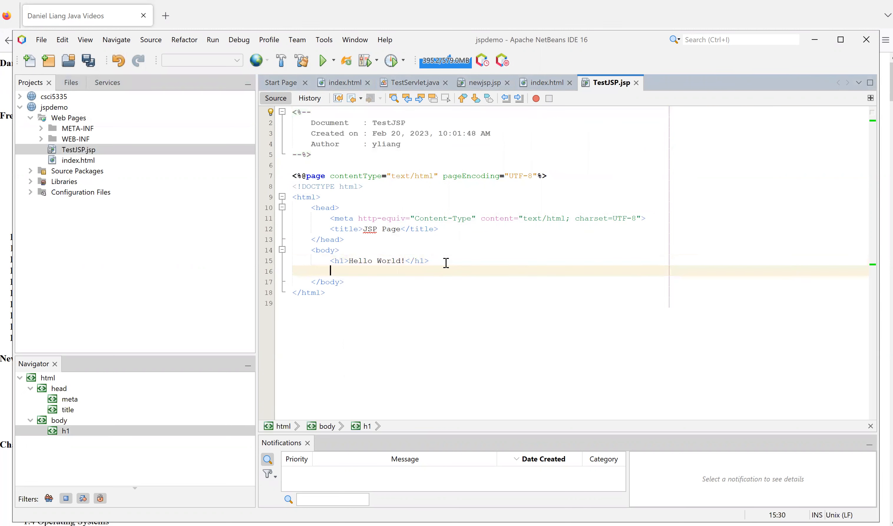
pyautogui.write('Current t')
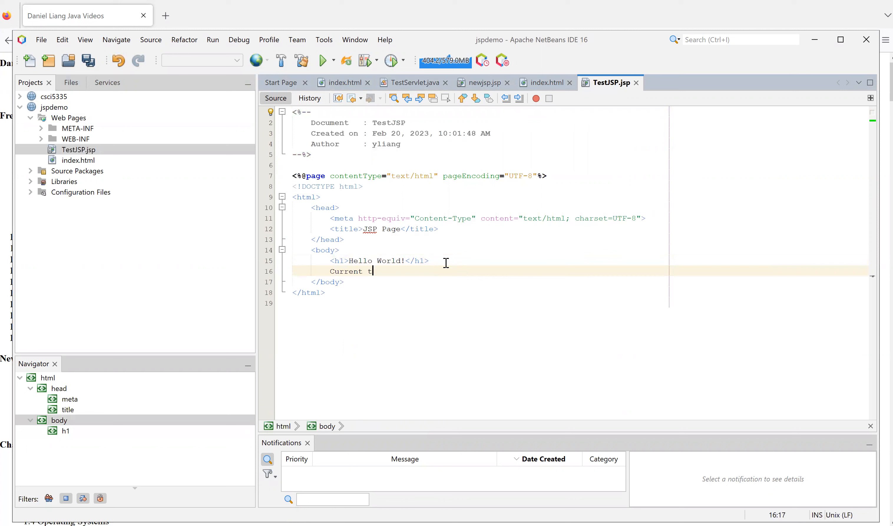
pyautogui.write('ime is <')
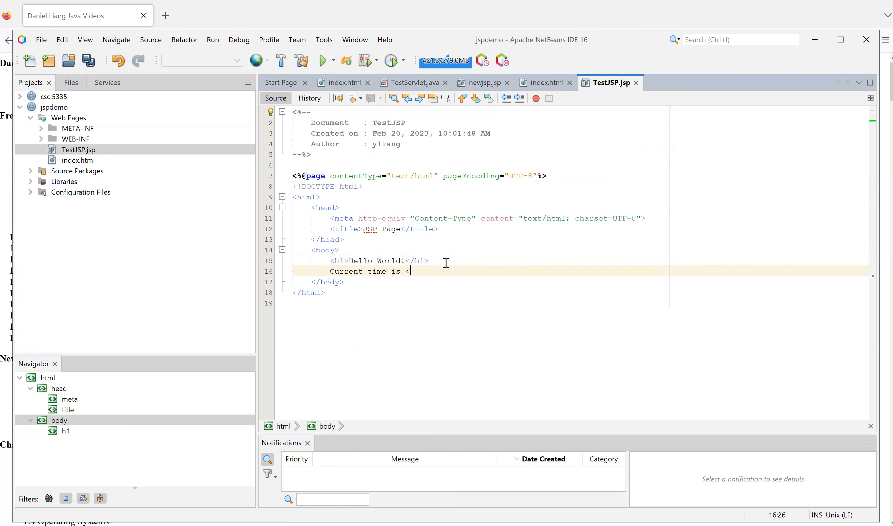
pyautogui.write('%= new')
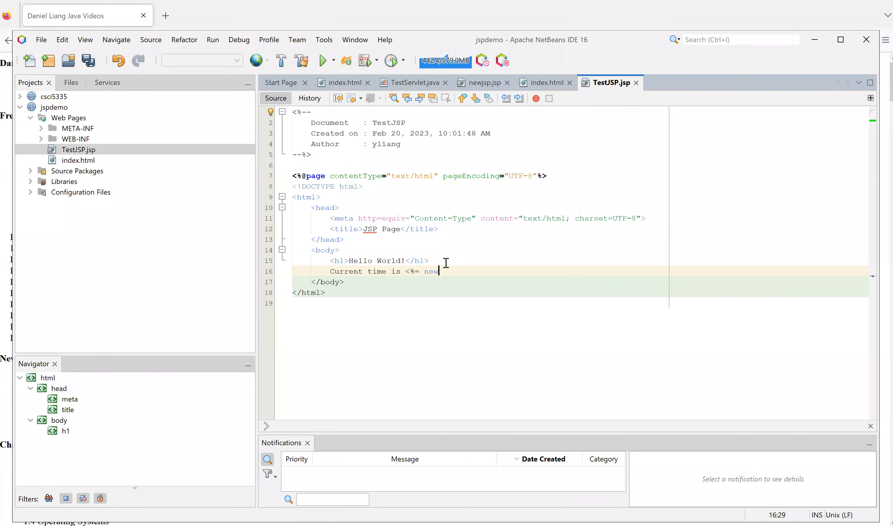
pyautogui.write('java.util')
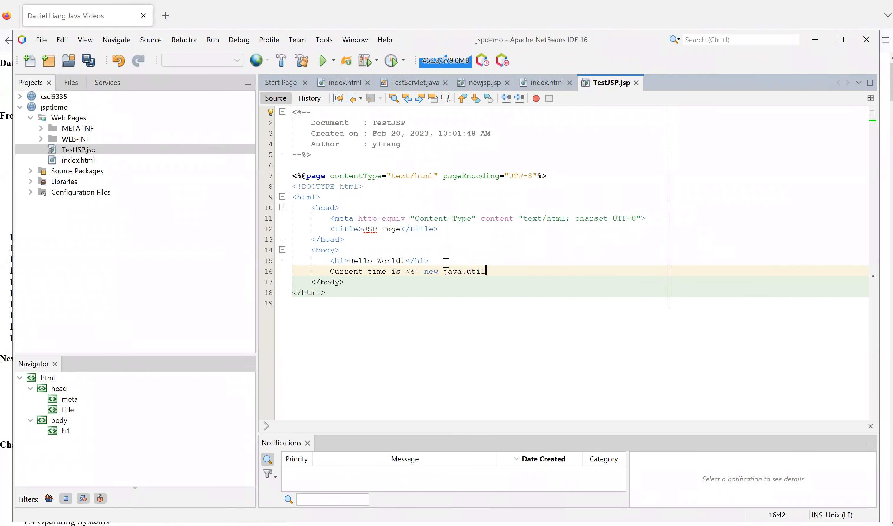
pyautogui.write('.Date()')
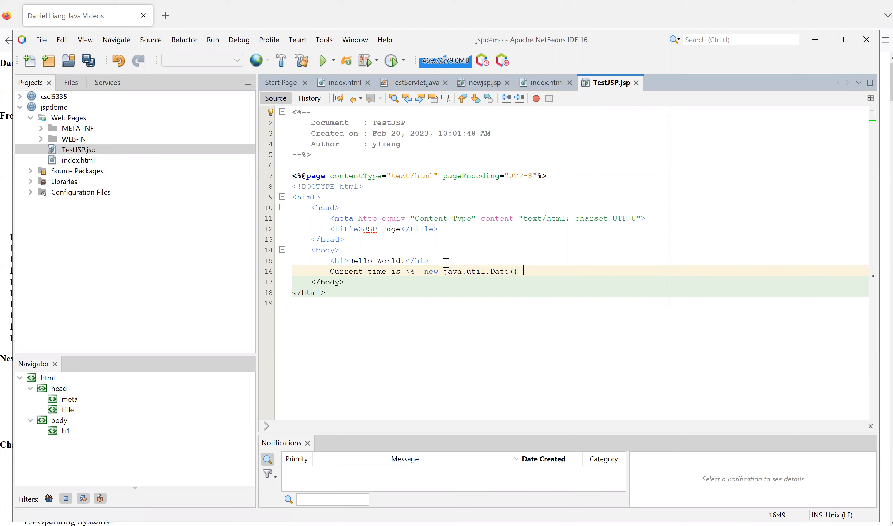
pyautogui.write('%>')
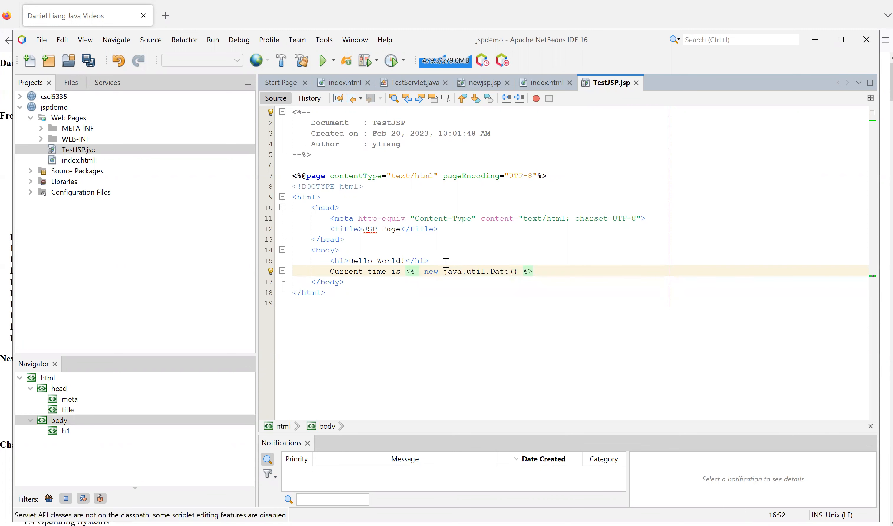
pyautogui.write('.')
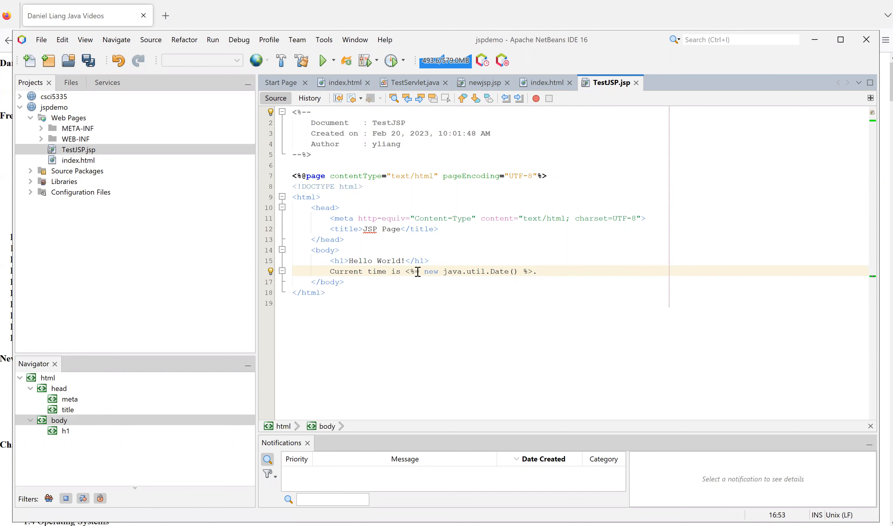
pyautogui.click(77, 149)
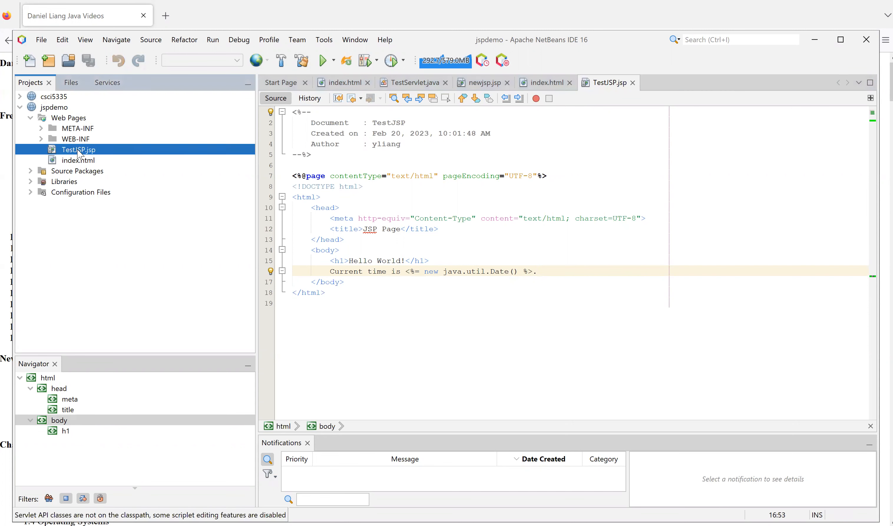
# Run the jspdemo project so it deploys to localhost:8080
pyautogui.rightClick(78, 149)
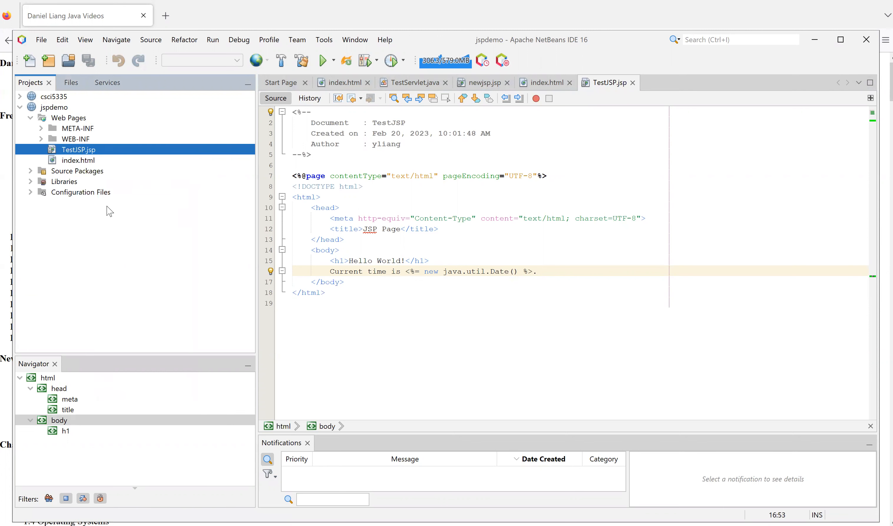
pyautogui.moveTo(62, 111)
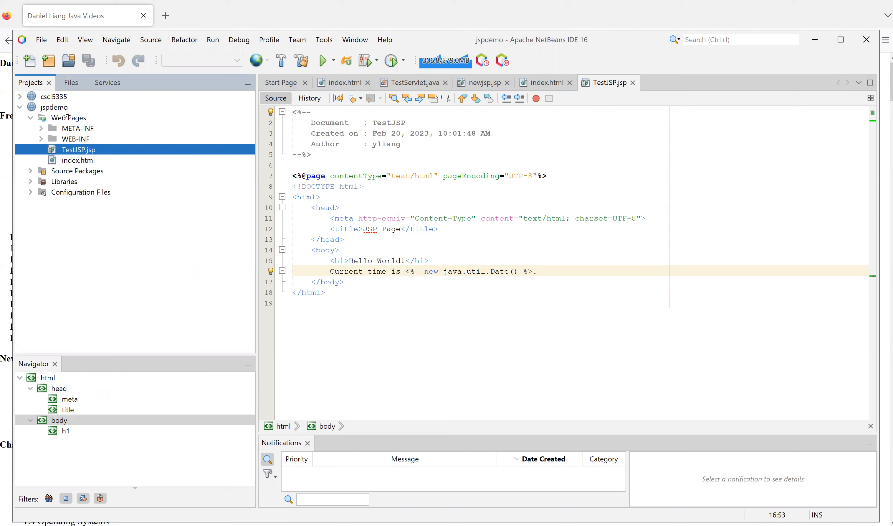
pyautogui.moveTo(67, 118)
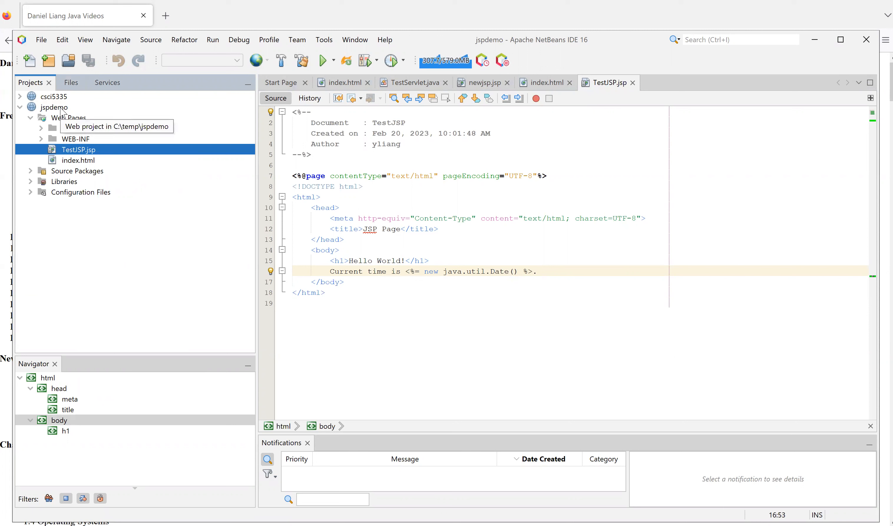
pyautogui.click(55, 108)
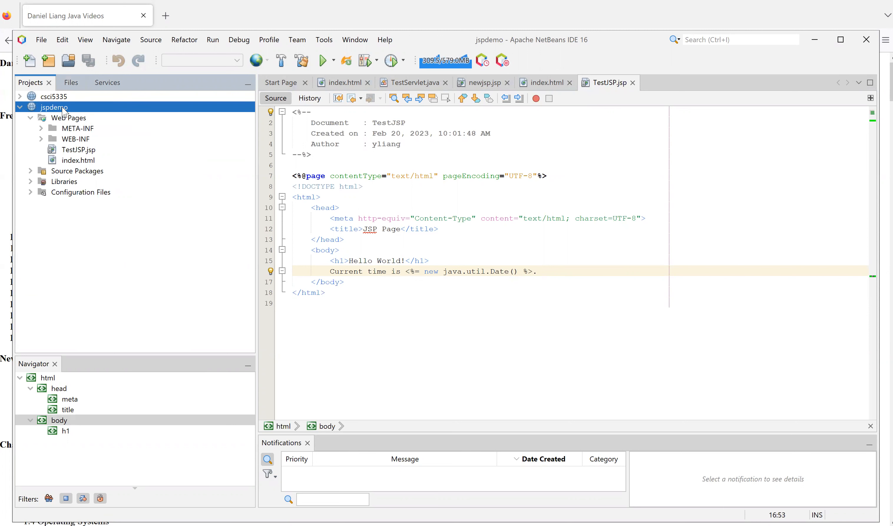
pyautogui.rightClick(52, 108)
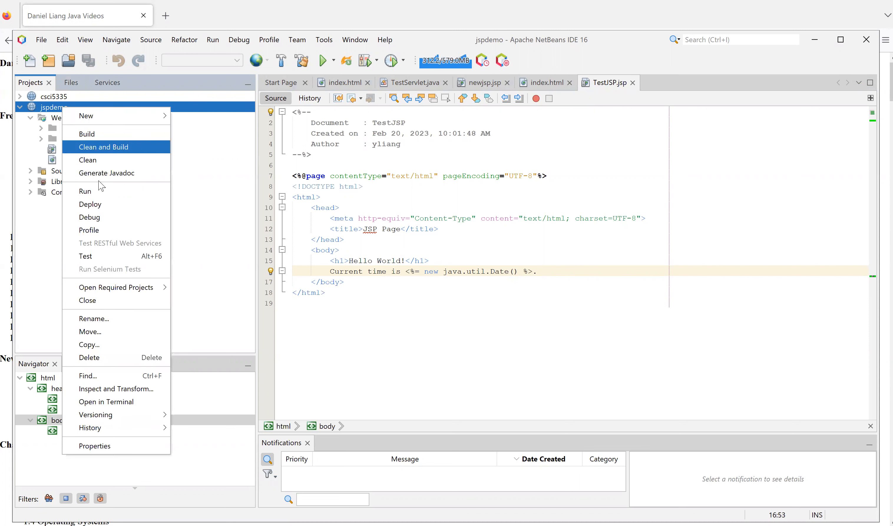
pyautogui.moveTo(102, 191)
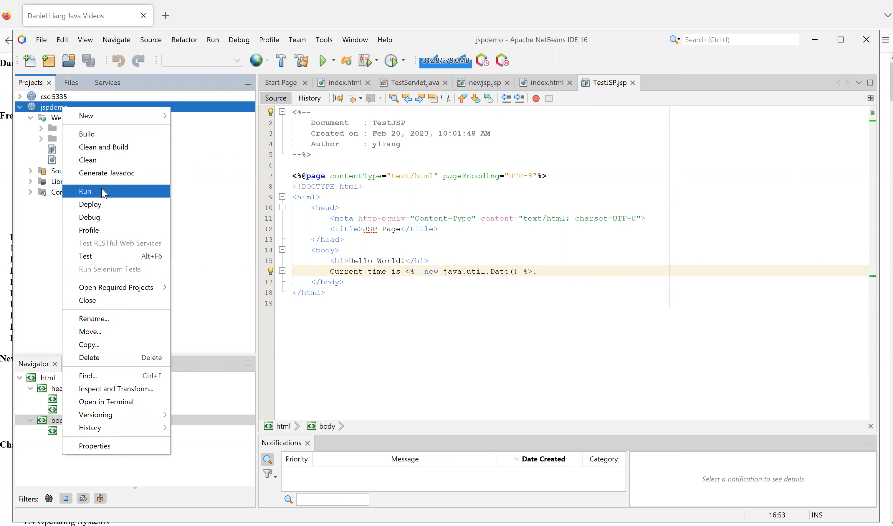
pyautogui.click(85, 191)
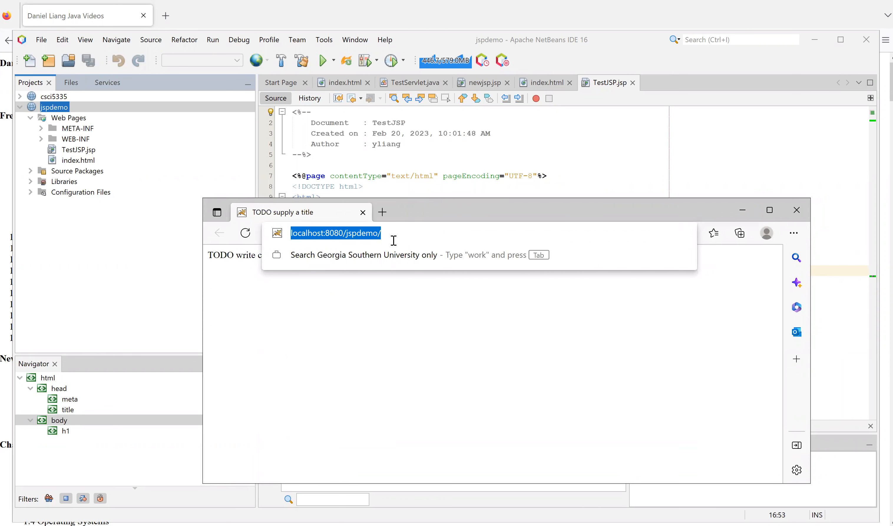
# Navigate to localhost:8080/jspdemo/TestJSP.jsp, rendering Hello World! and the current server time
pyautogui.write('inde')
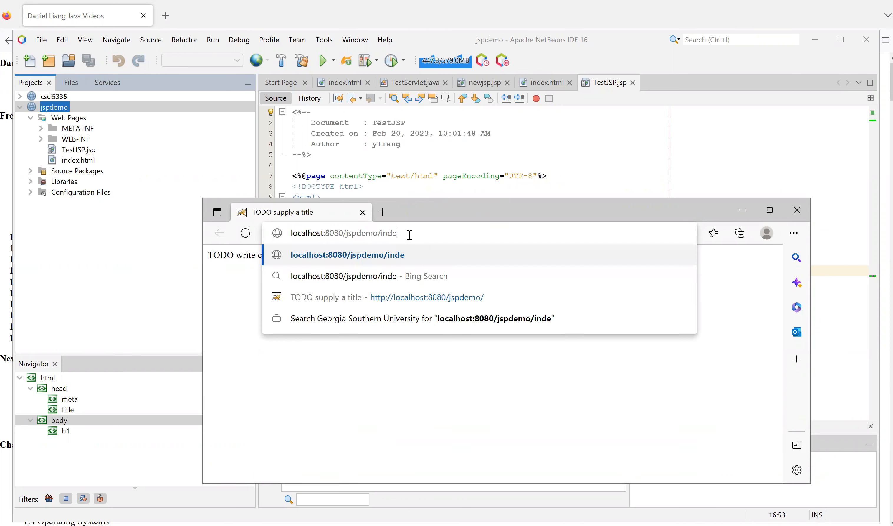
pyautogui.write('x.htmk')
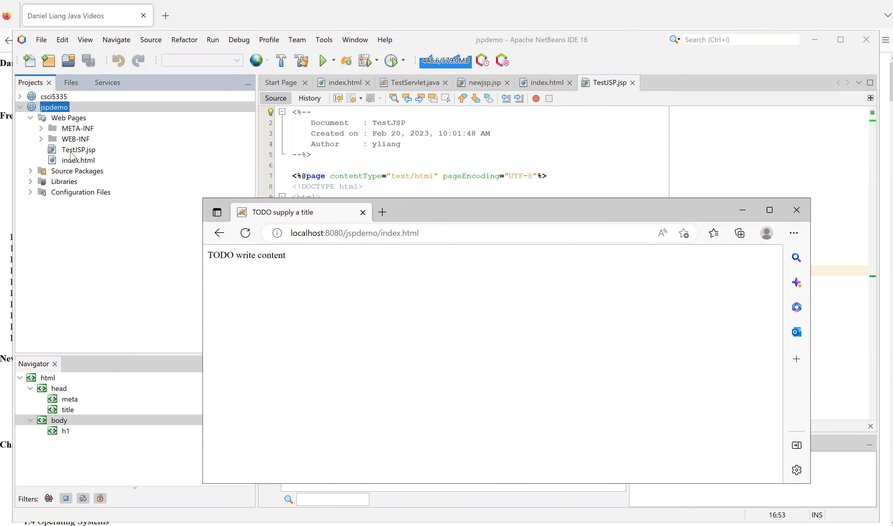
pyautogui.click(354, 232)
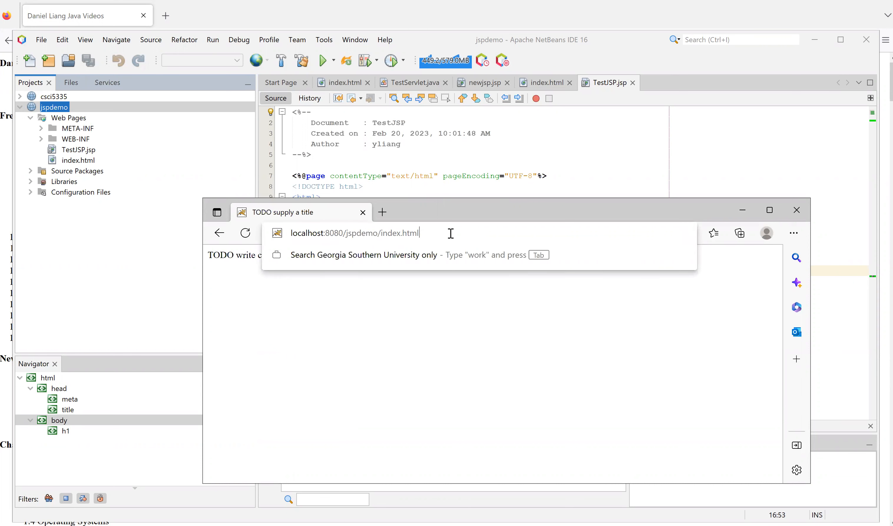
pyautogui.doubleClick(400, 232)
pyautogui.write('TestJ')
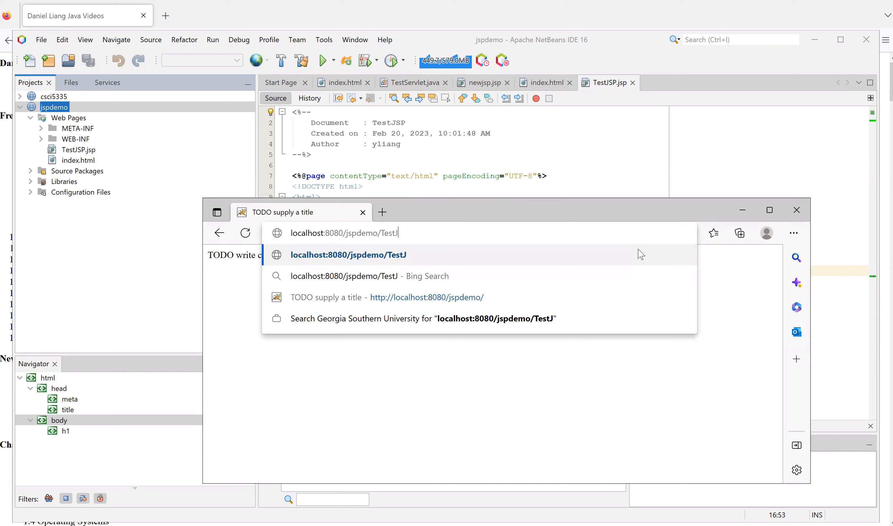
pyautogui.write('SP.jsp')
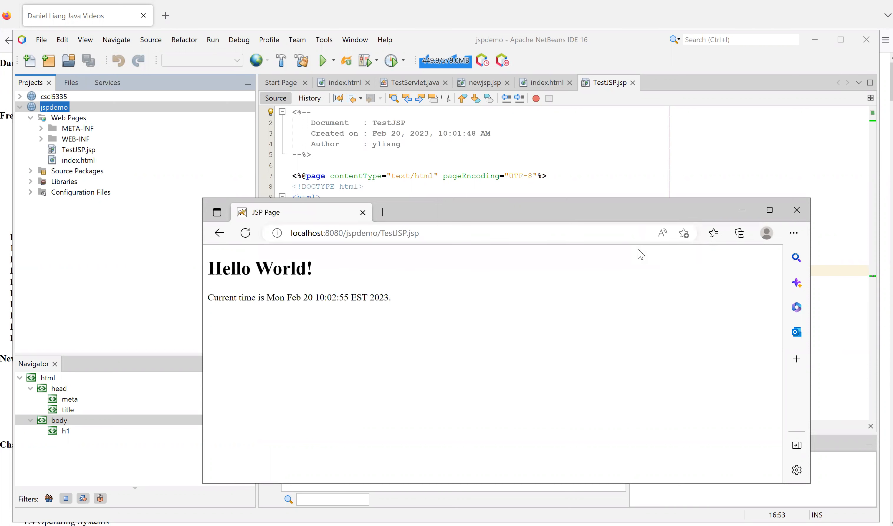
pyautogui.moveTo(282, 301)
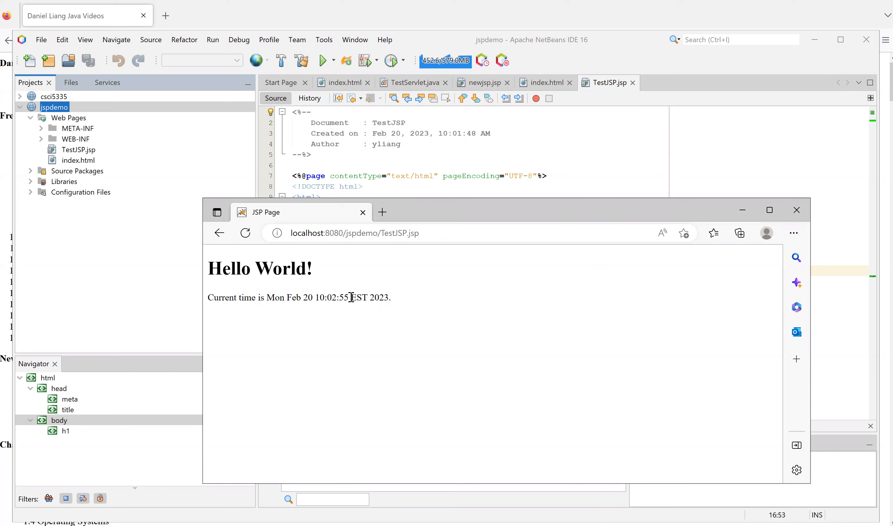
pyautogui.moveTo(337, 291)
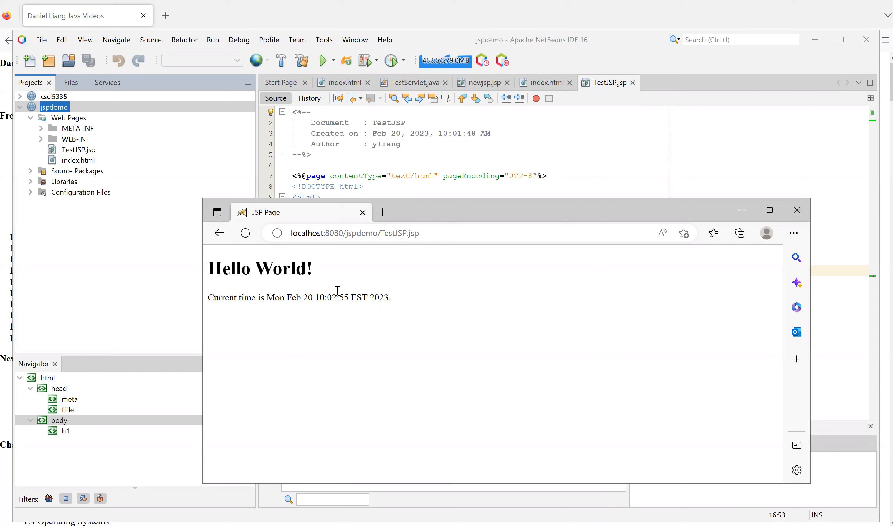
pyautogui.moveTo(245, 233)
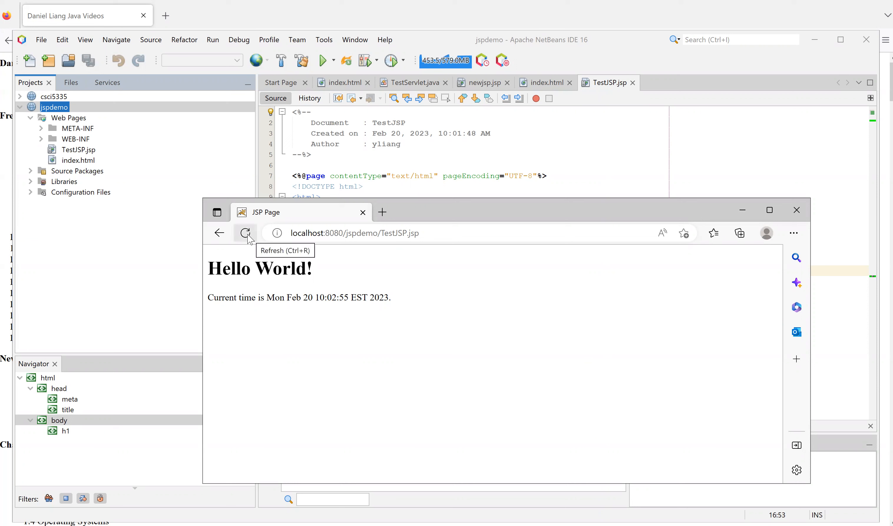
# Refresh TestJSP.jsp repeatedly until the displayed server time updates to 10:03:21
pyautogui.click(246, 232)
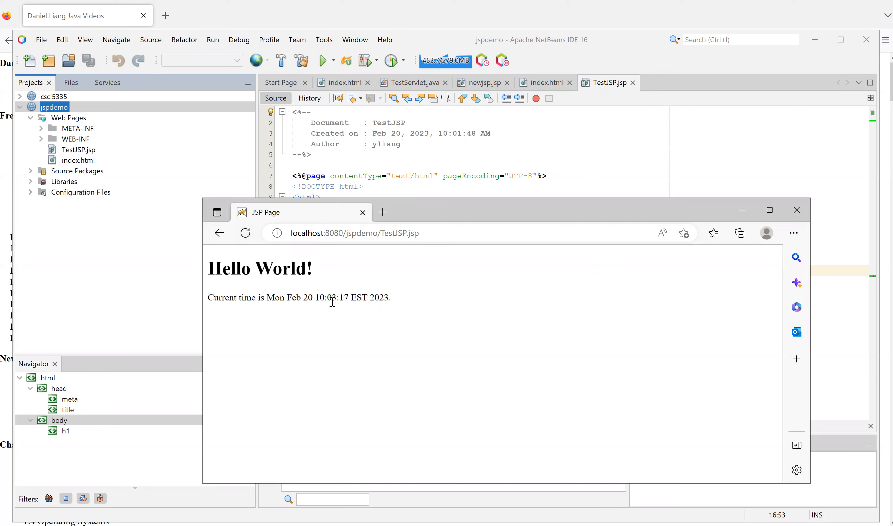
pyautogui.click(245, 232)
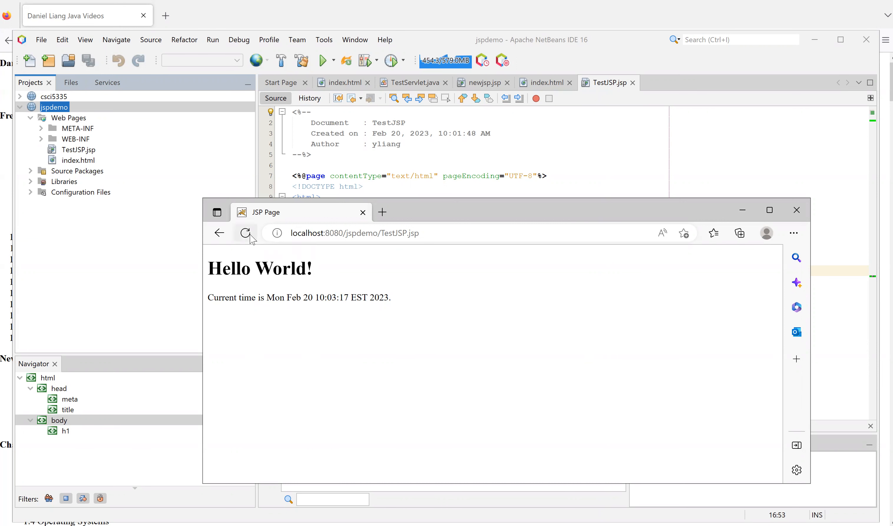
pyautogui.click(245, 232)
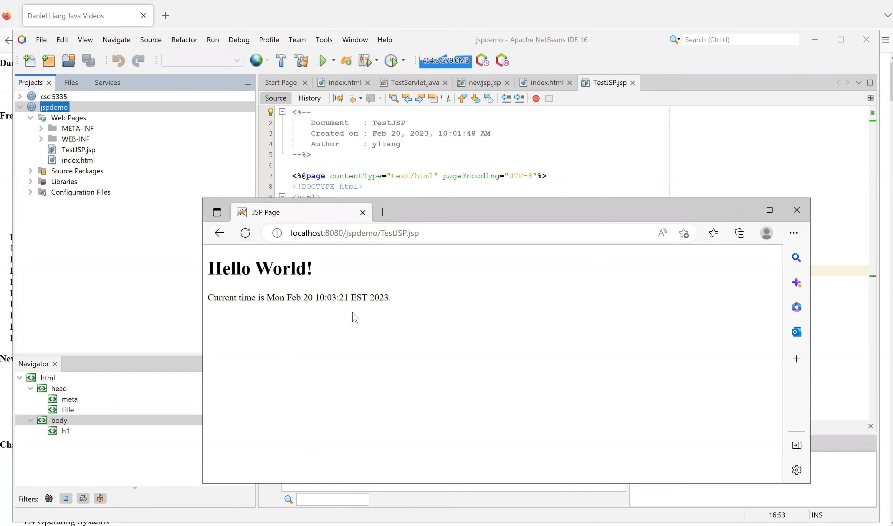
pyautogui.moveTo(657, 221)
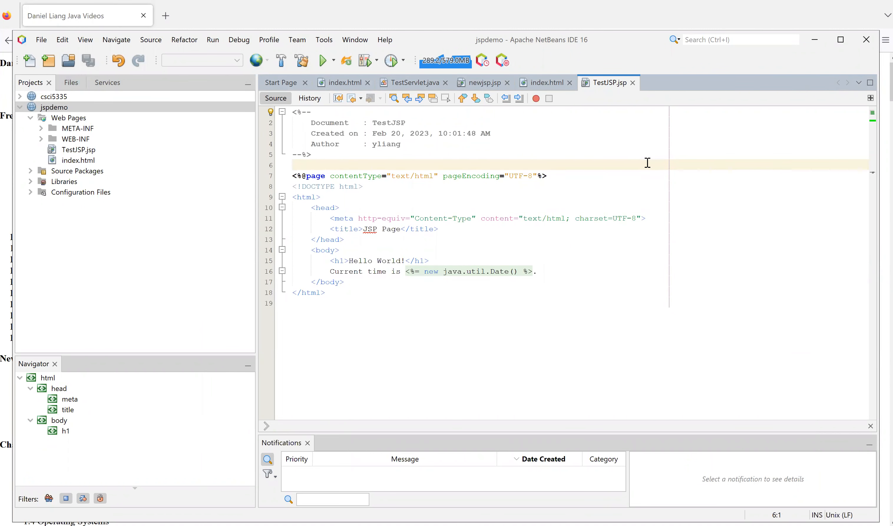
pyautogui.moveTo(344, 57)
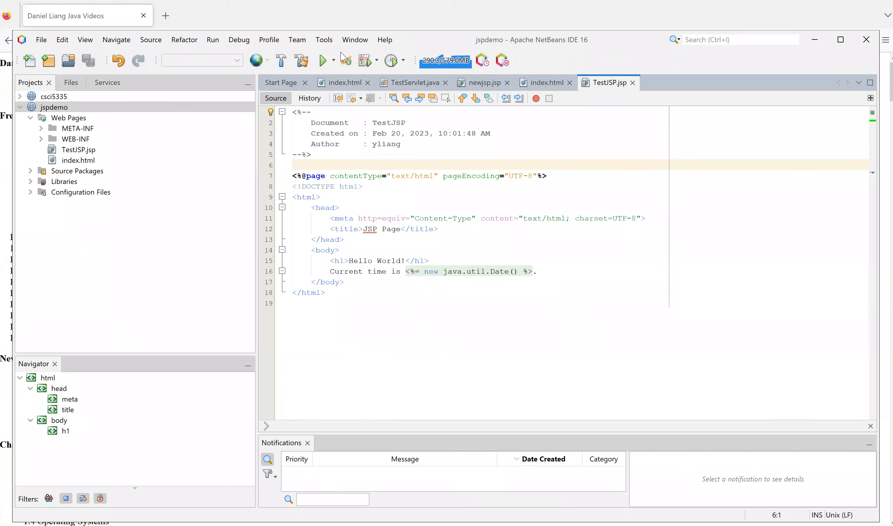